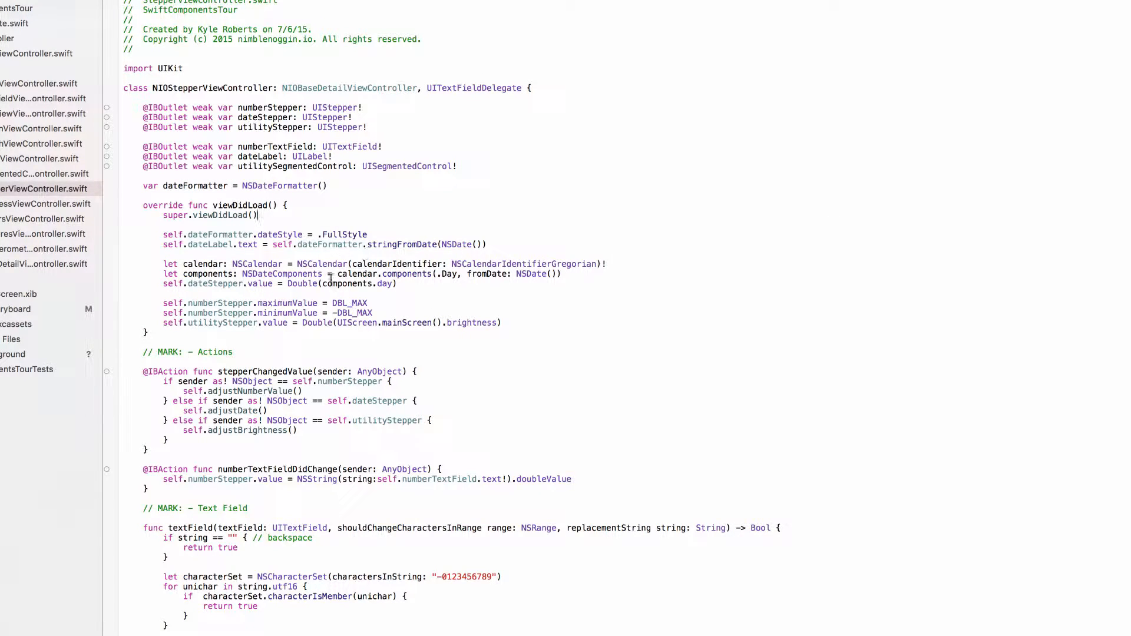
- Highlight NSDate, NSCalendar, NSCalendarIdentifierGregorian, NSDateComponents, .Day and dateStepper in the setup code
double_click(257, 263)
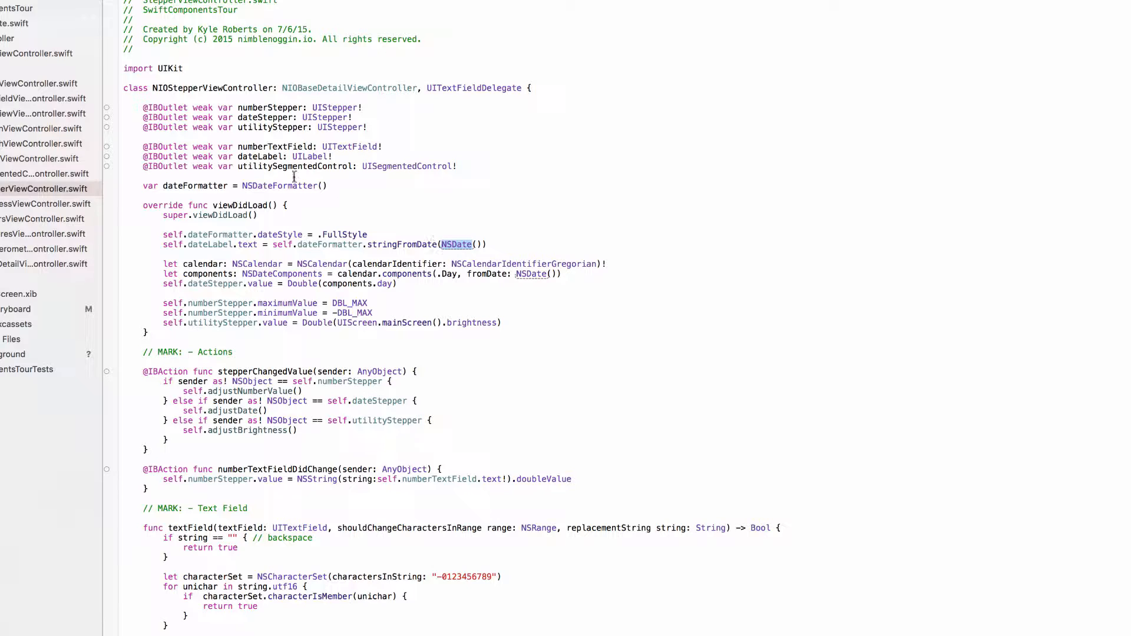
double_click(280, 186)
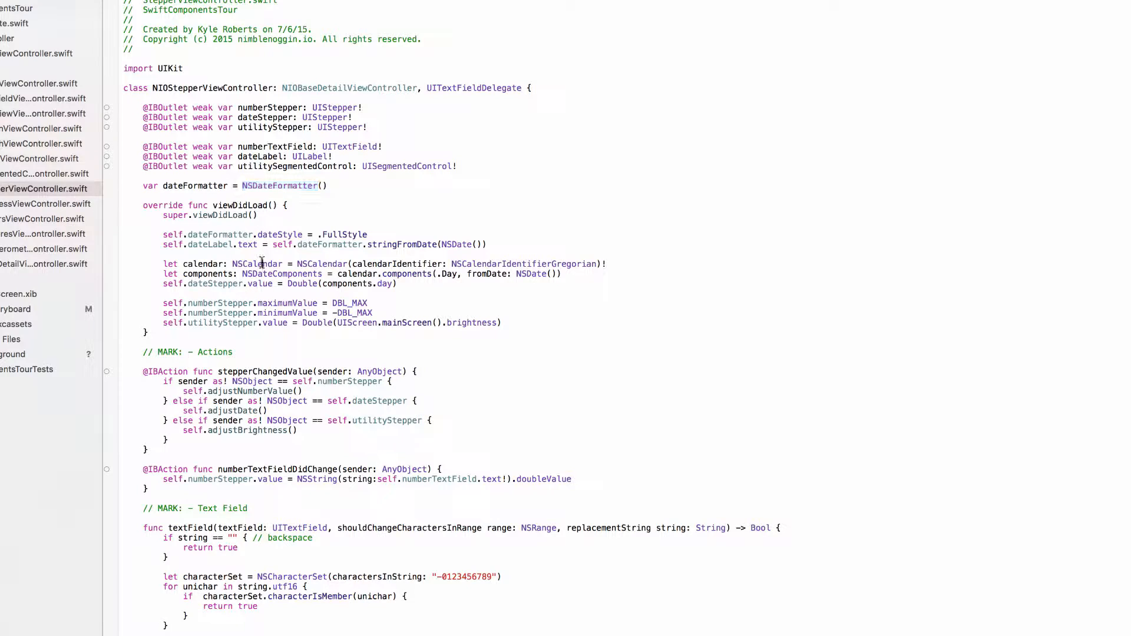
double_click(282, 274)
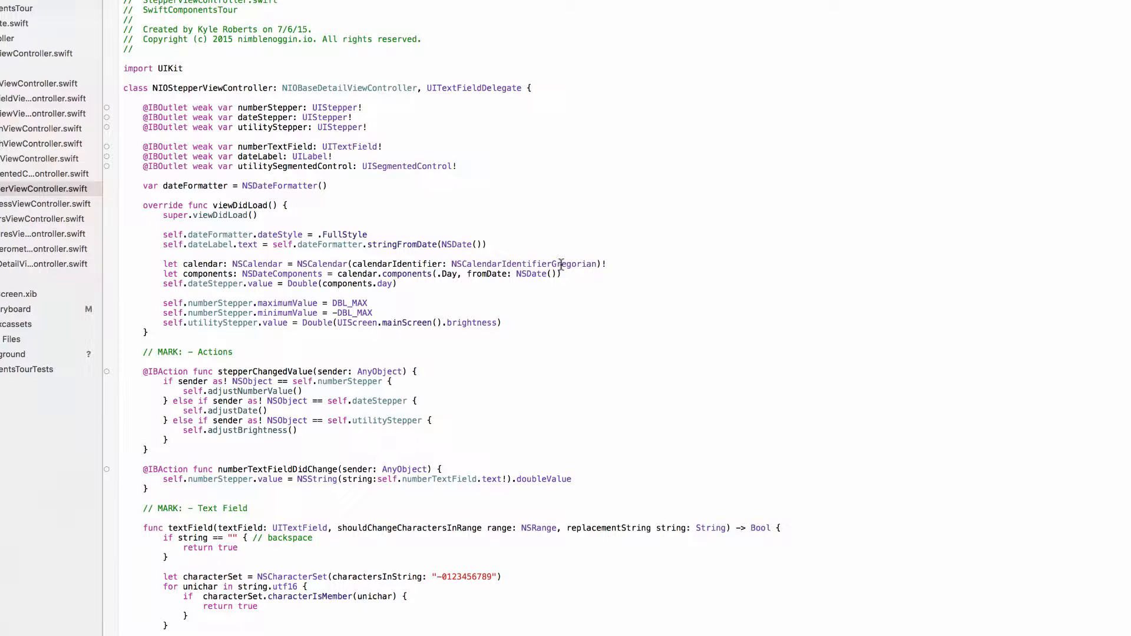
double_click(524, 264)
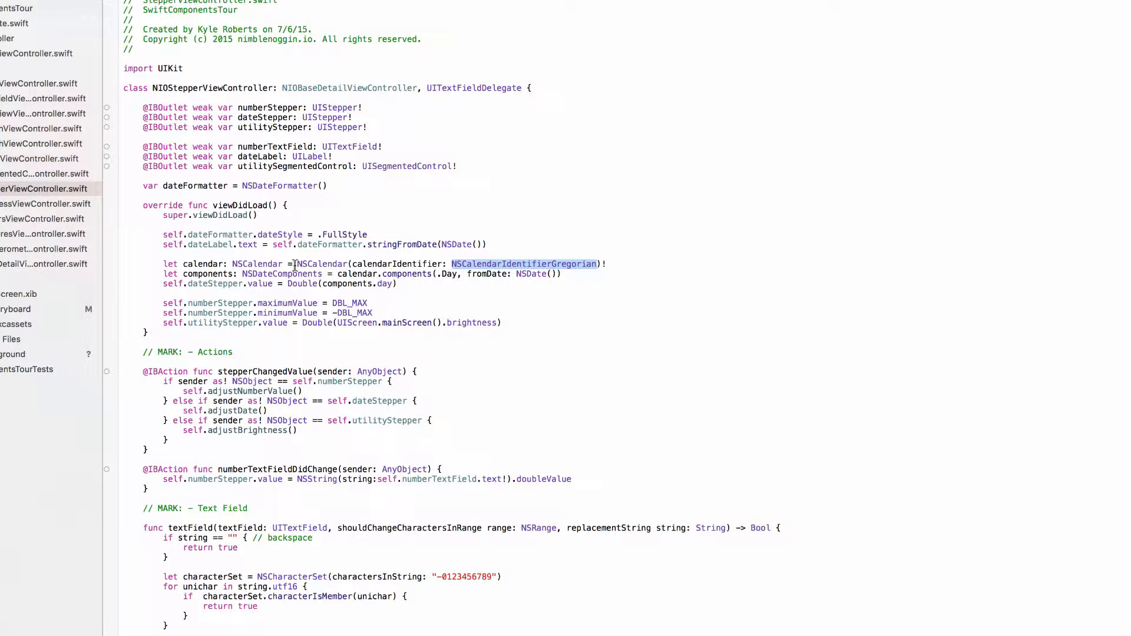
double_click(282, 274)
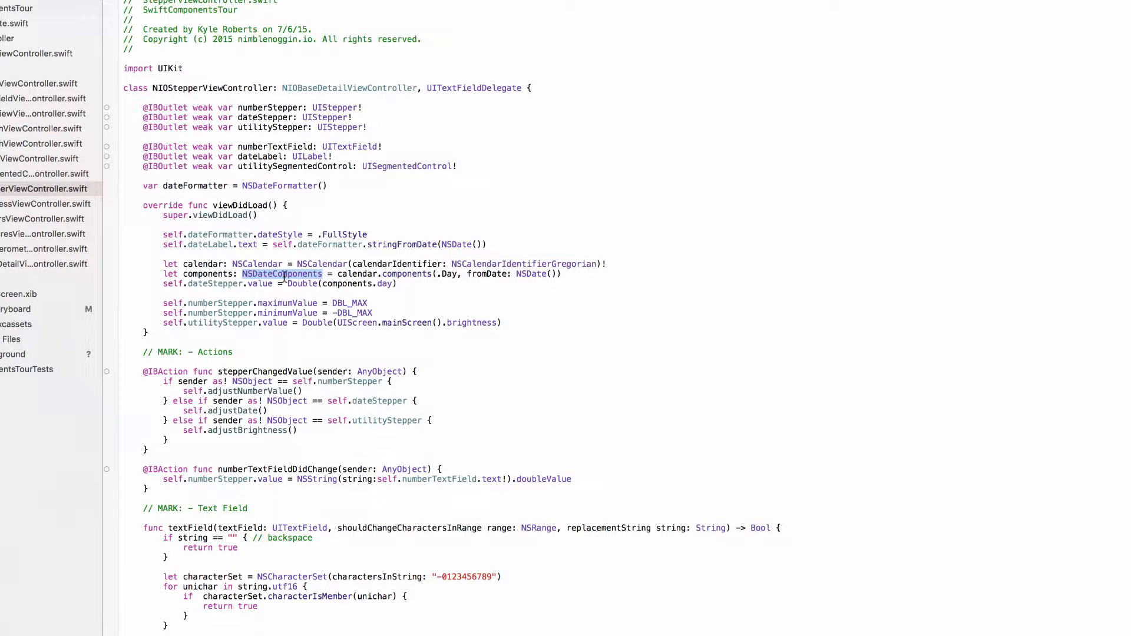
double_click(283, 274)
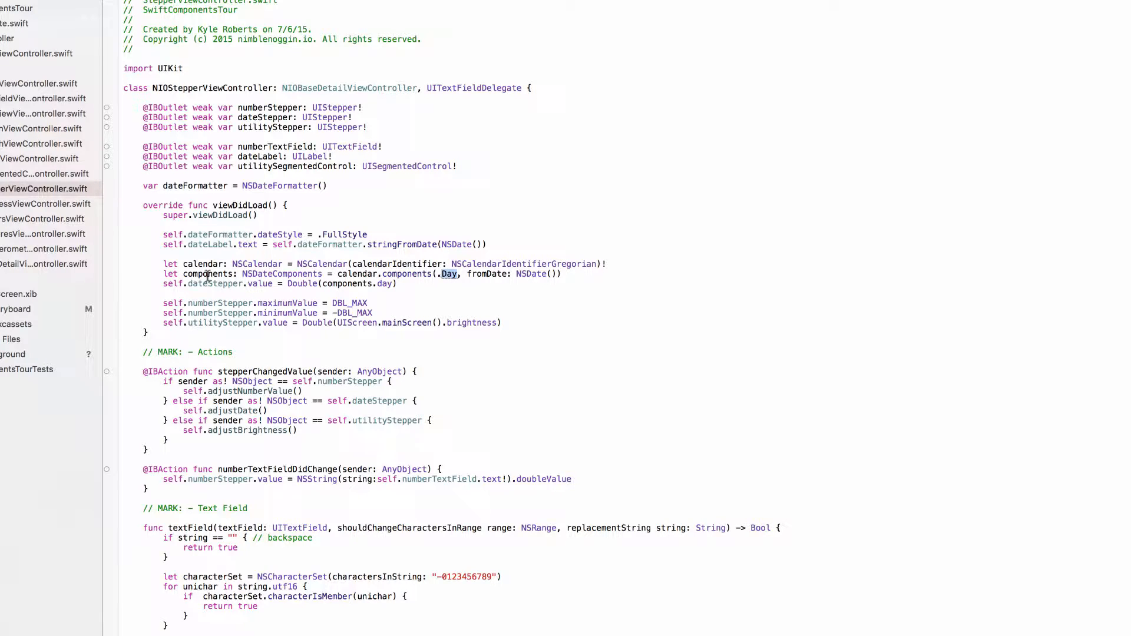
double_click(215, 283)
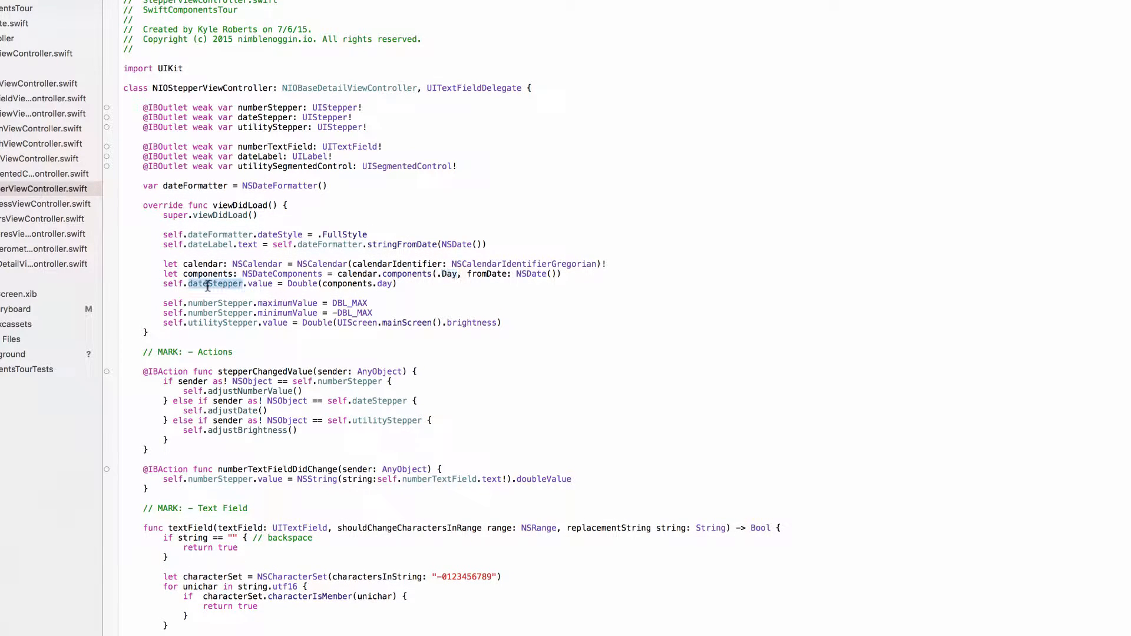
double_click(345, 283)
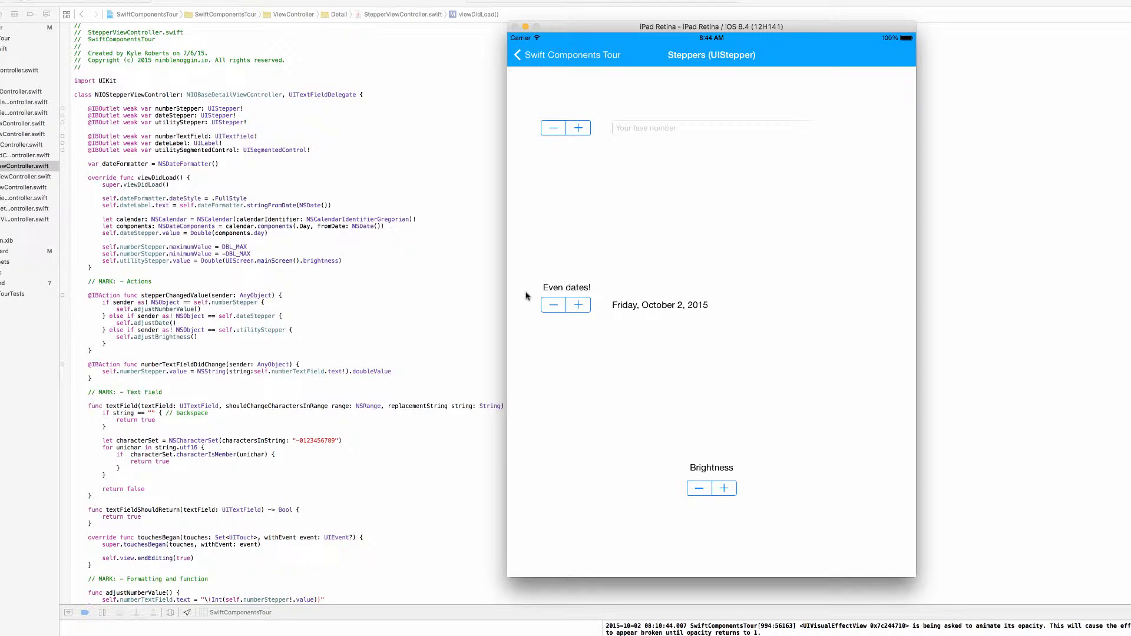
mouse_move(447, 315)
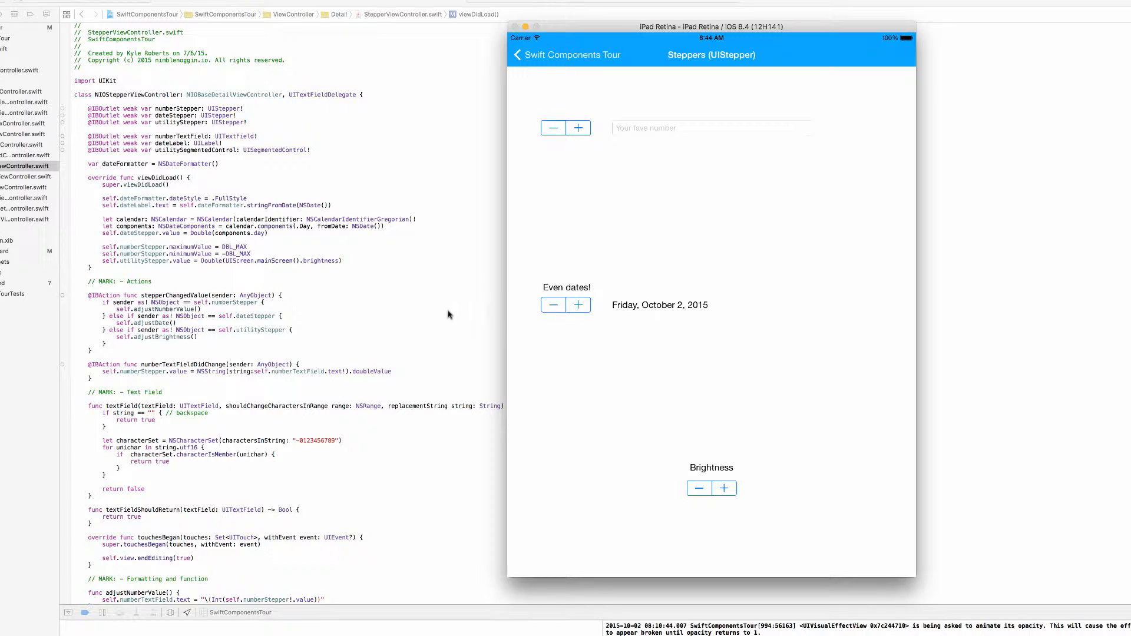
- Scroll down to func adjustDate() and highlight its name and the .Day unit
scroll(down, 3)
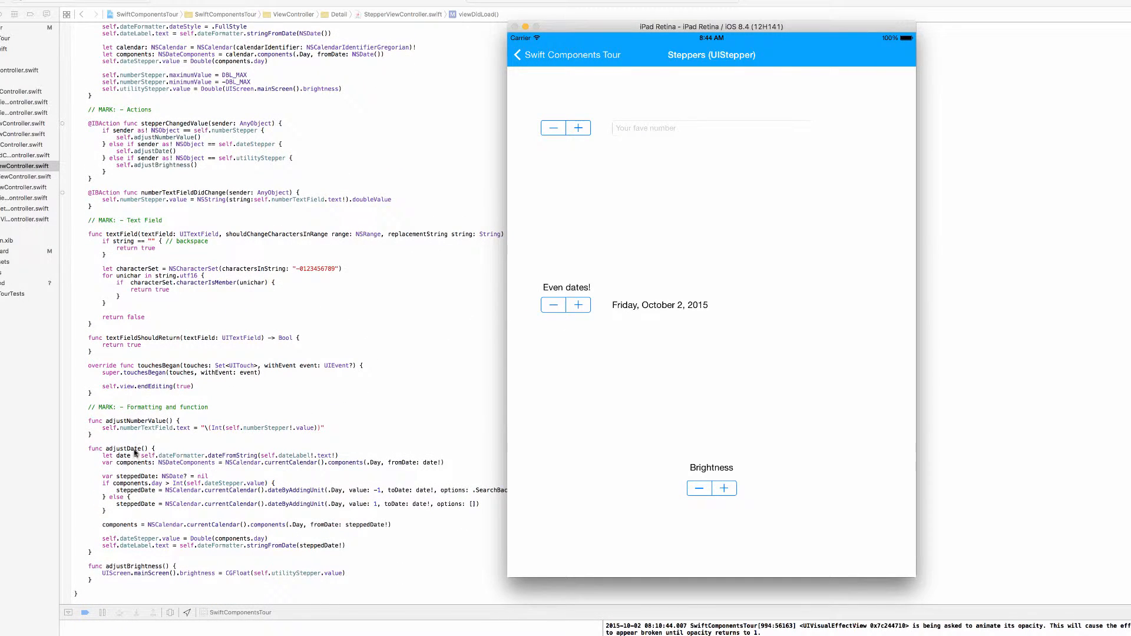
double_click(125, 448)
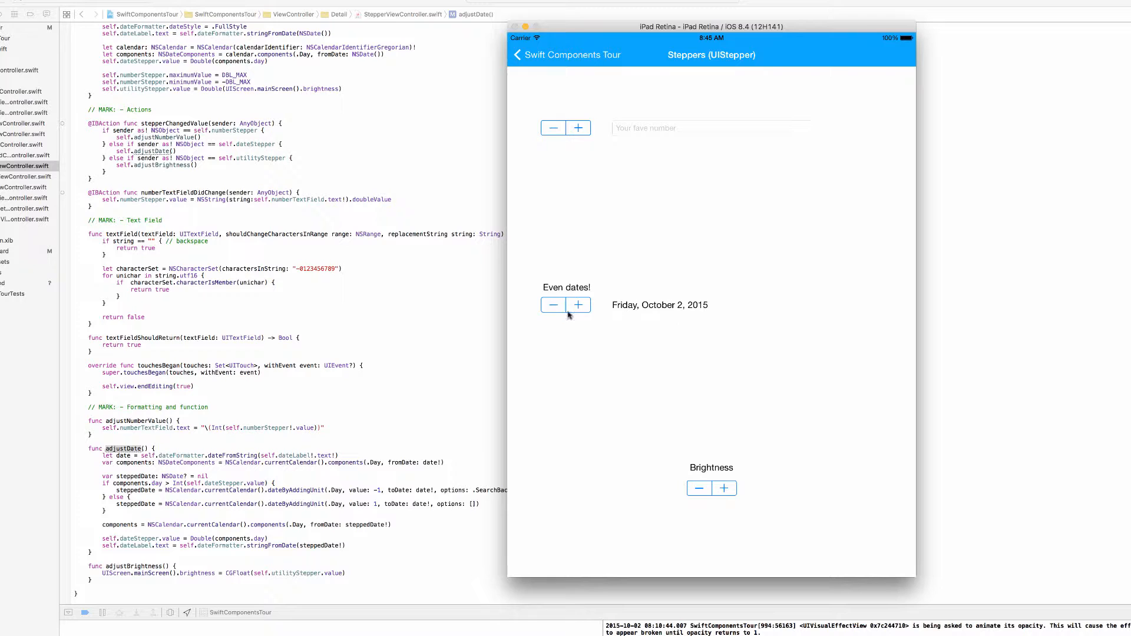
mouse_move(433, 390)
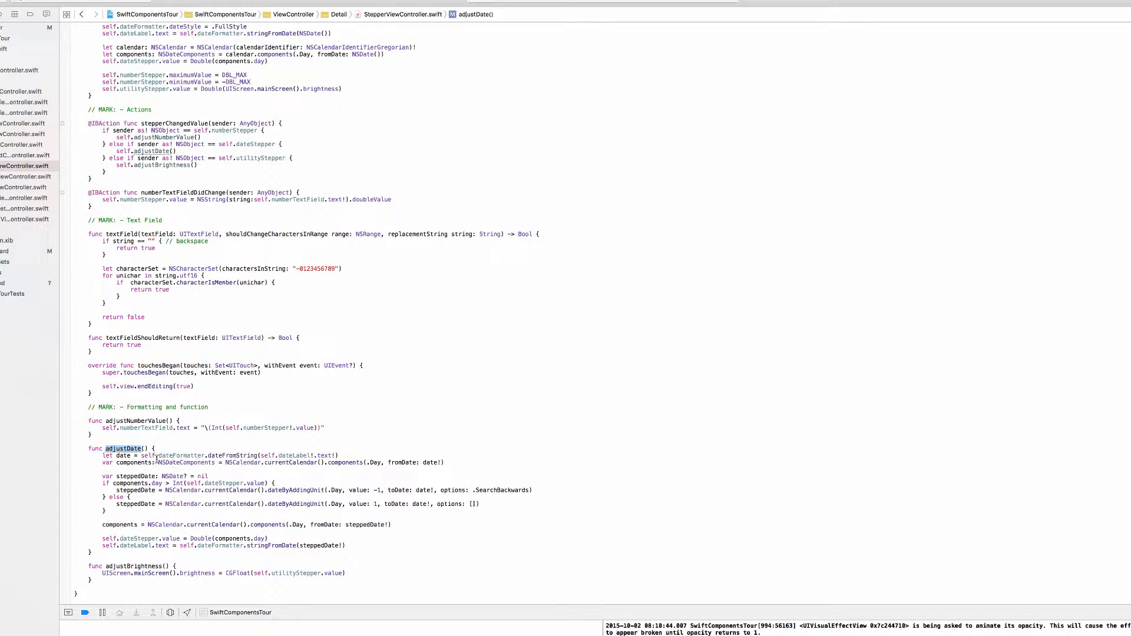
double_click(132, 462)
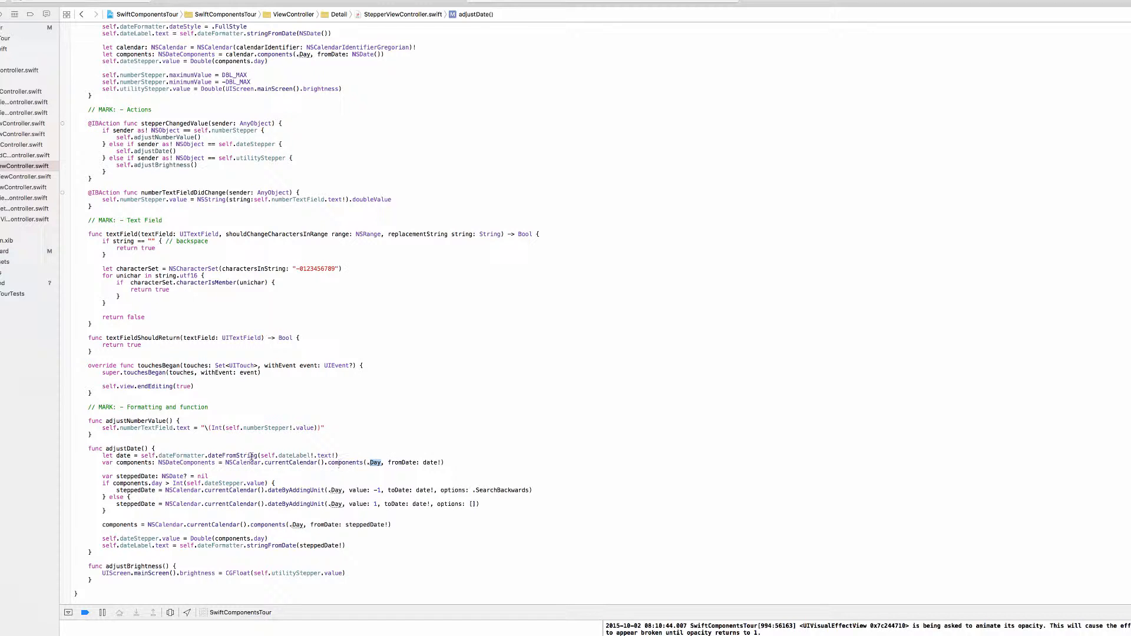
- In the Simulator, step the date forward from October 2 to Thursday, October 8, 2015
click(84, 612)
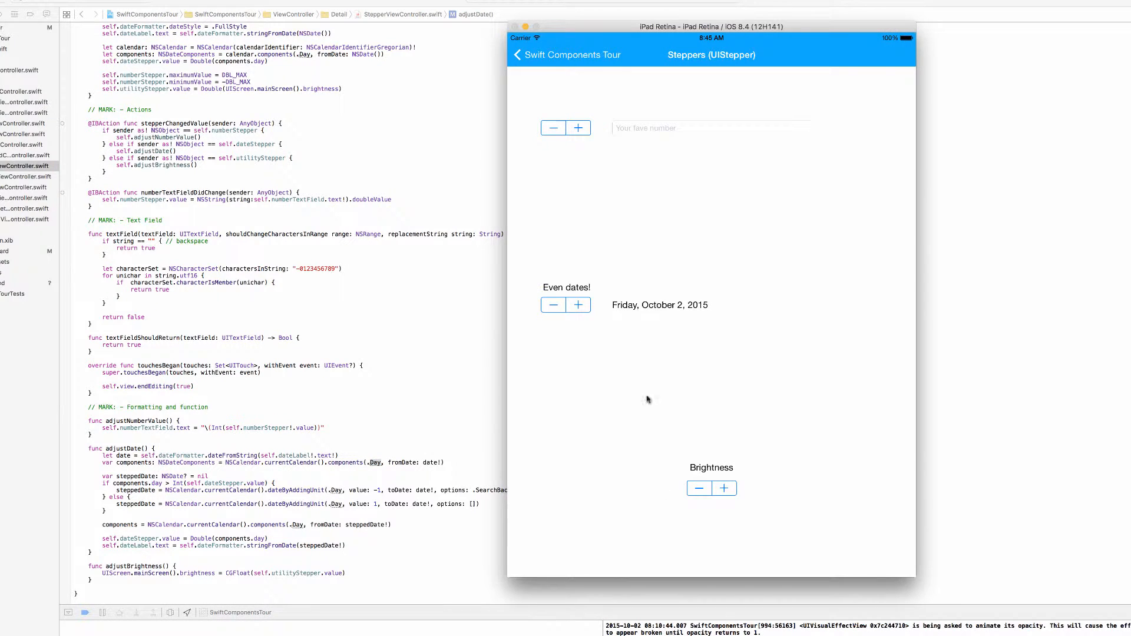
mouse_move(662, 310)
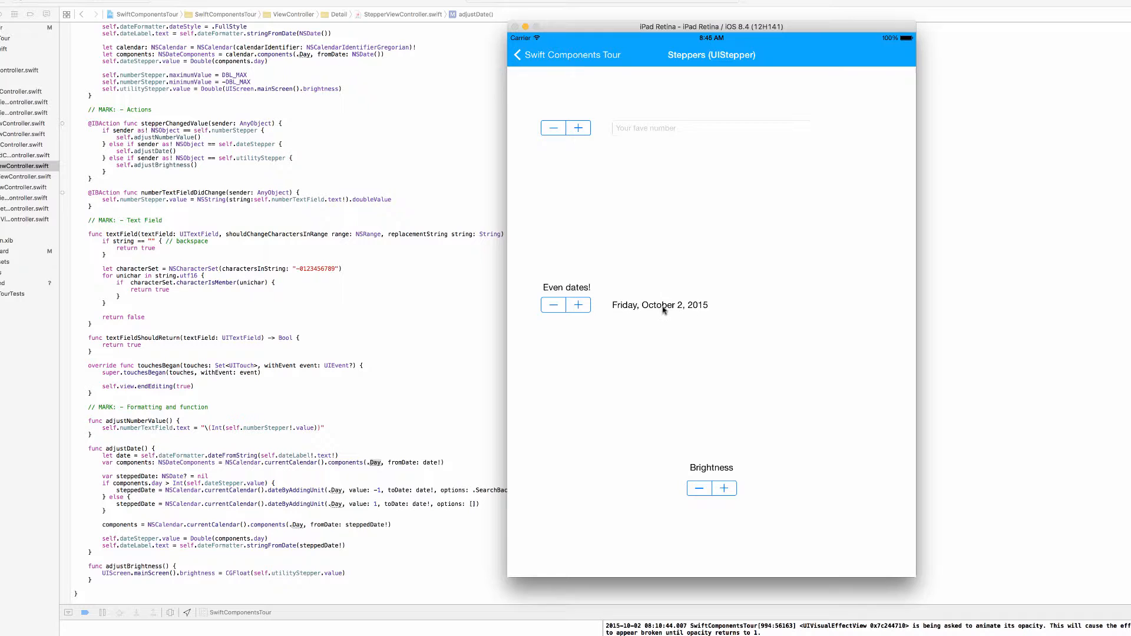
click(578, 305)
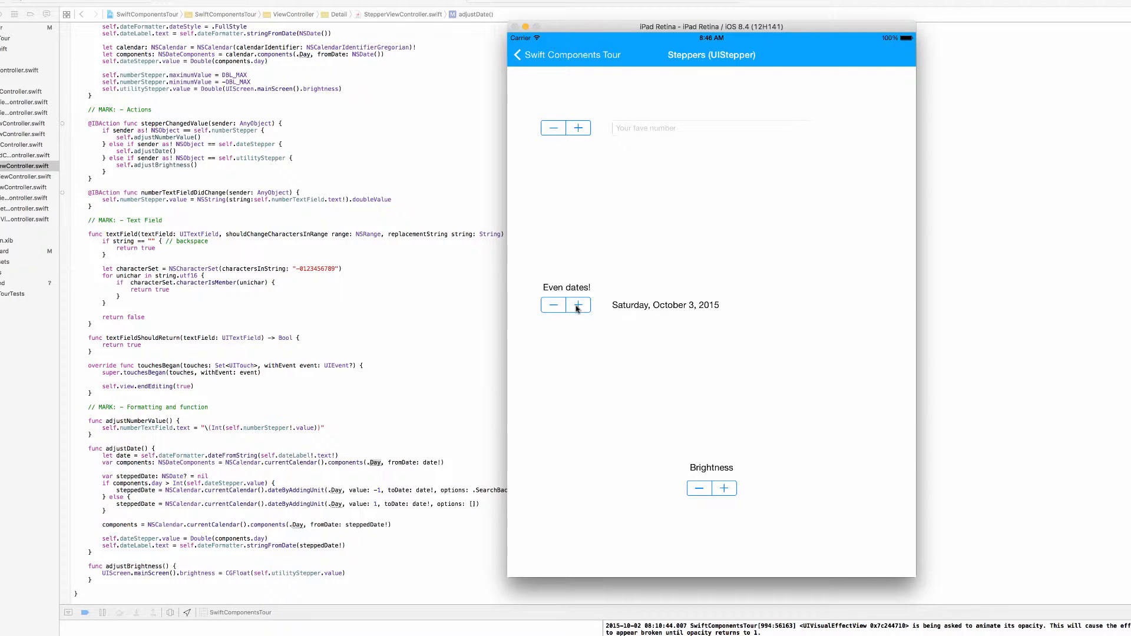
click(578, 305)
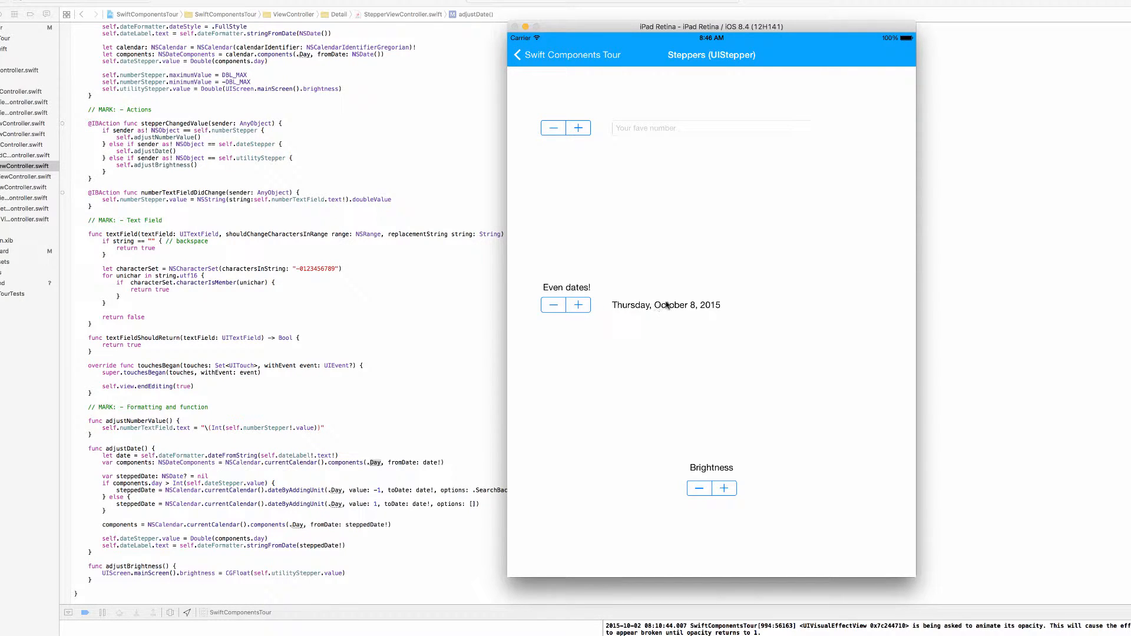
mouse_move(634, 331)
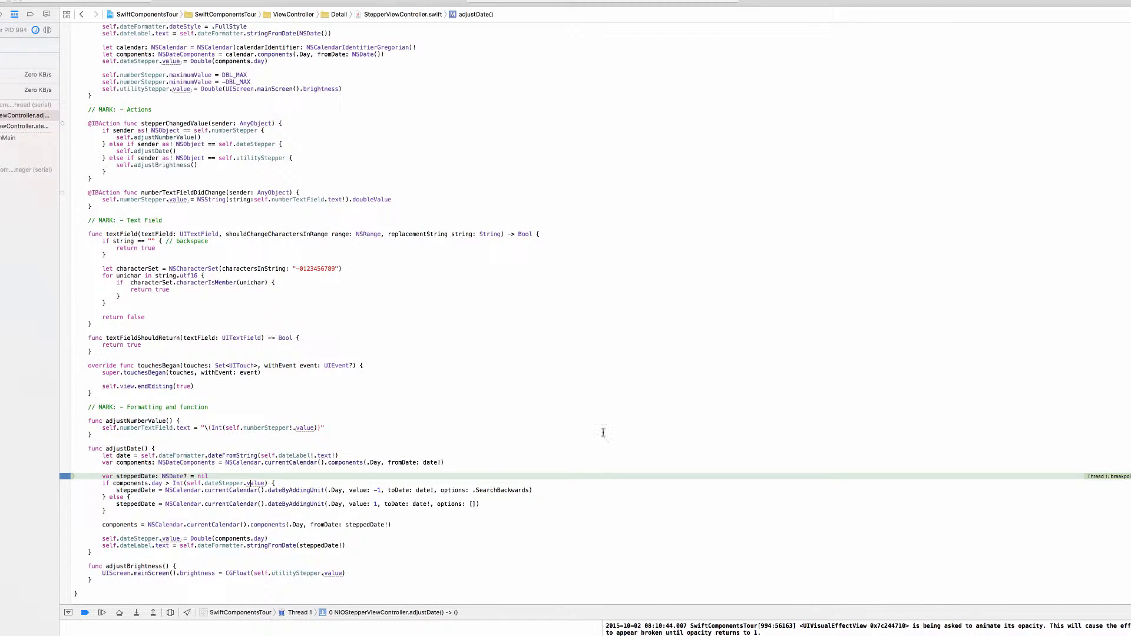
- Tap the date stepper to hit the adjustDate breakpoint, then return to the Xcode code
click(84, 612)
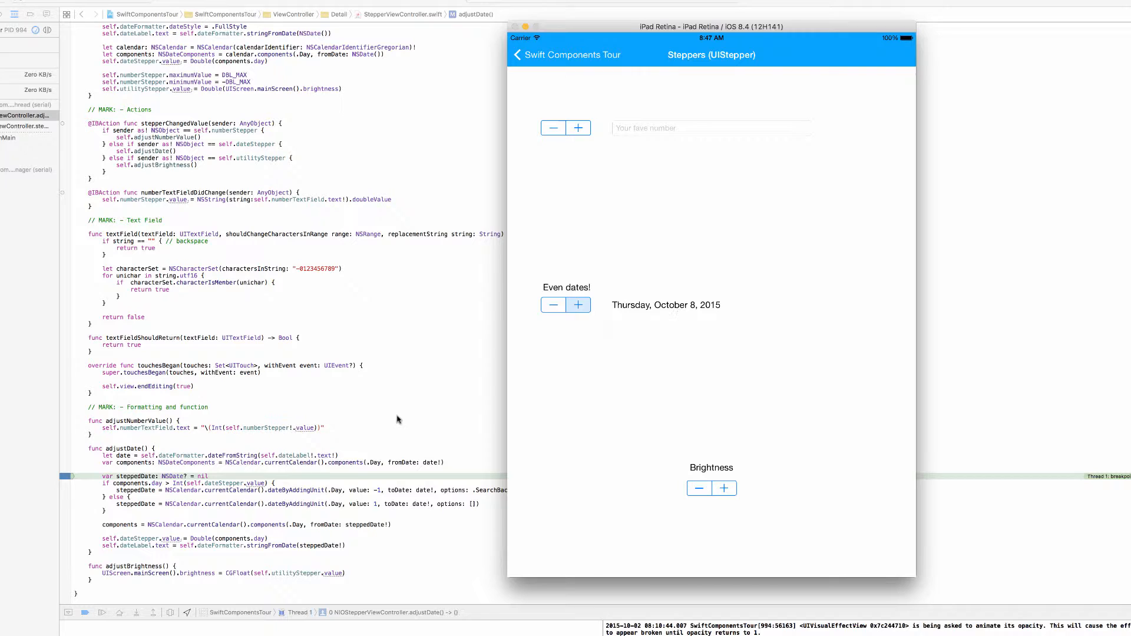
mouse_move(665, 314)
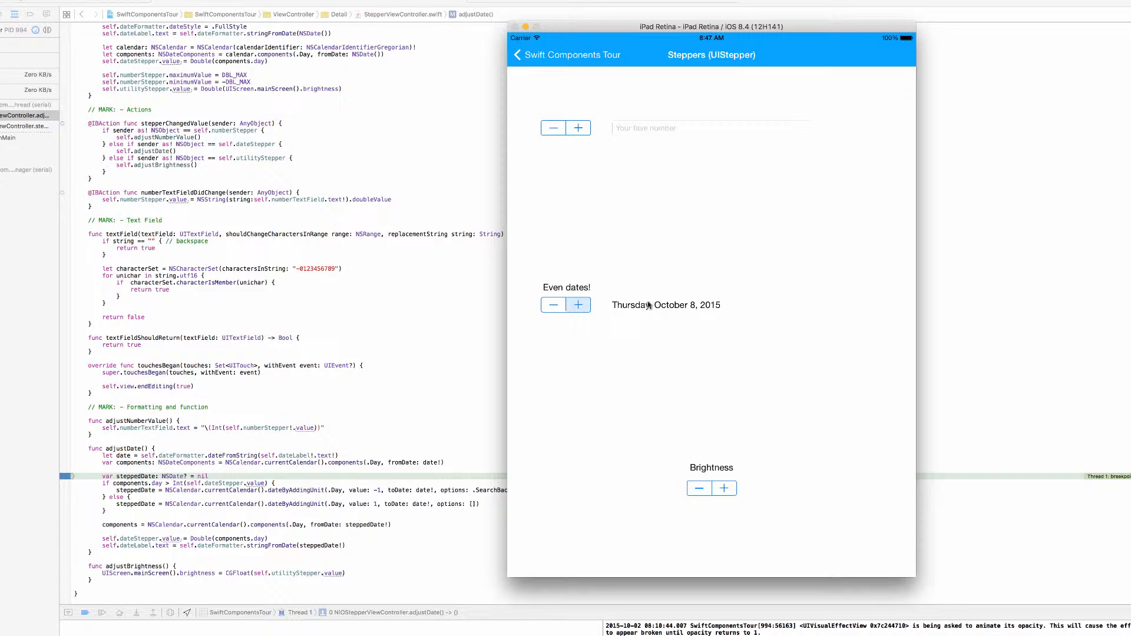
click(578, 304)
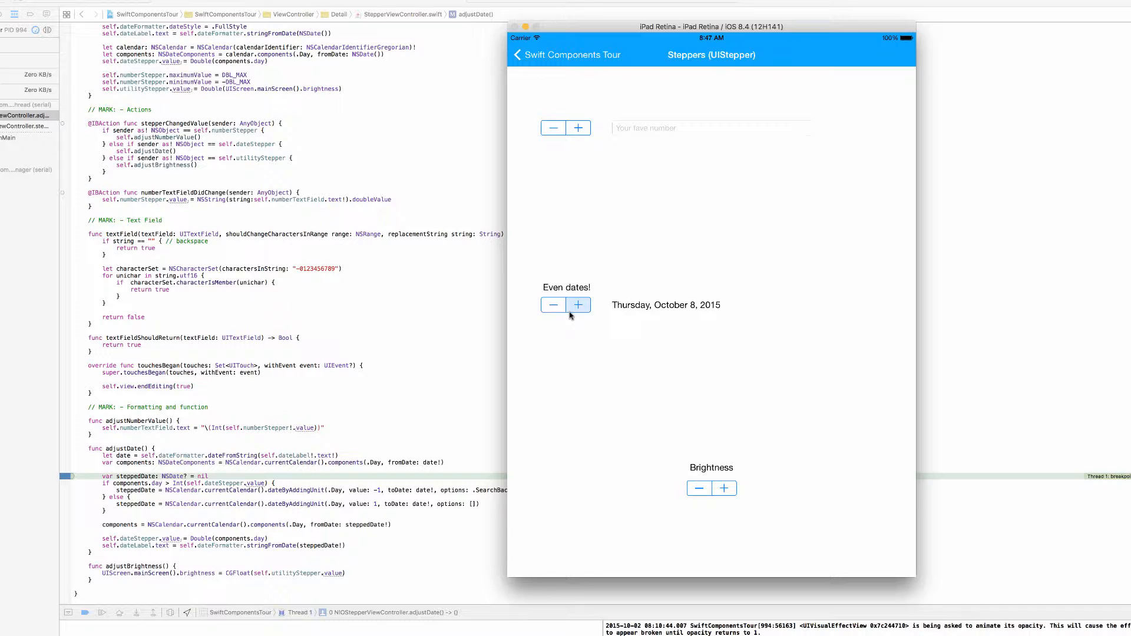
mouse_move(569, 312)
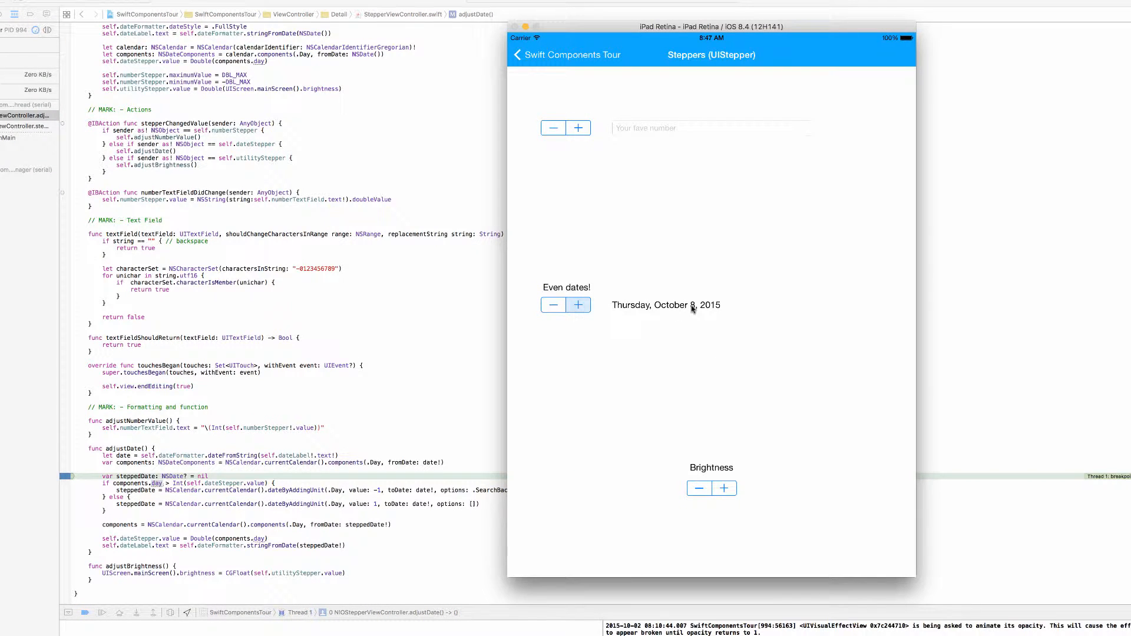
click(553, 305)
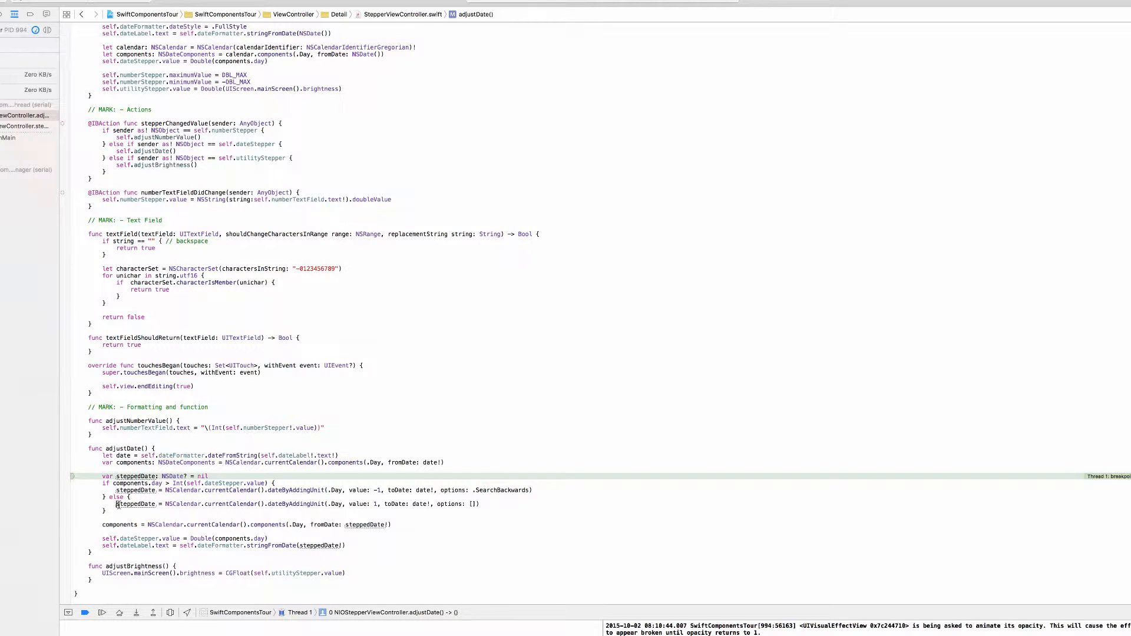
mouse_move(135, 497)
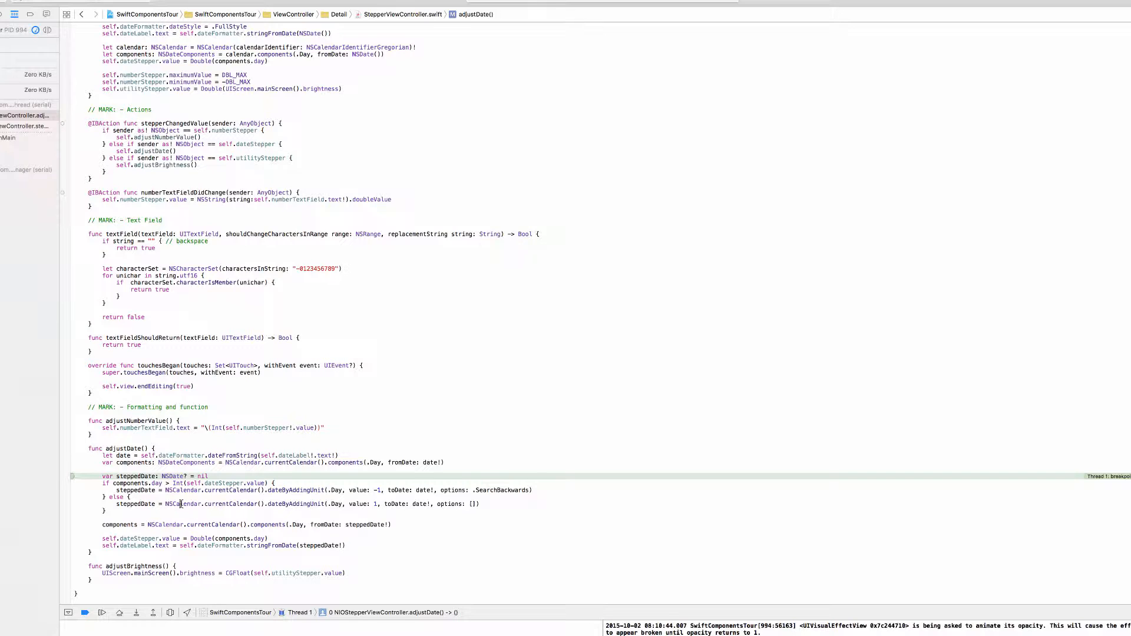
double_click(135, 504)
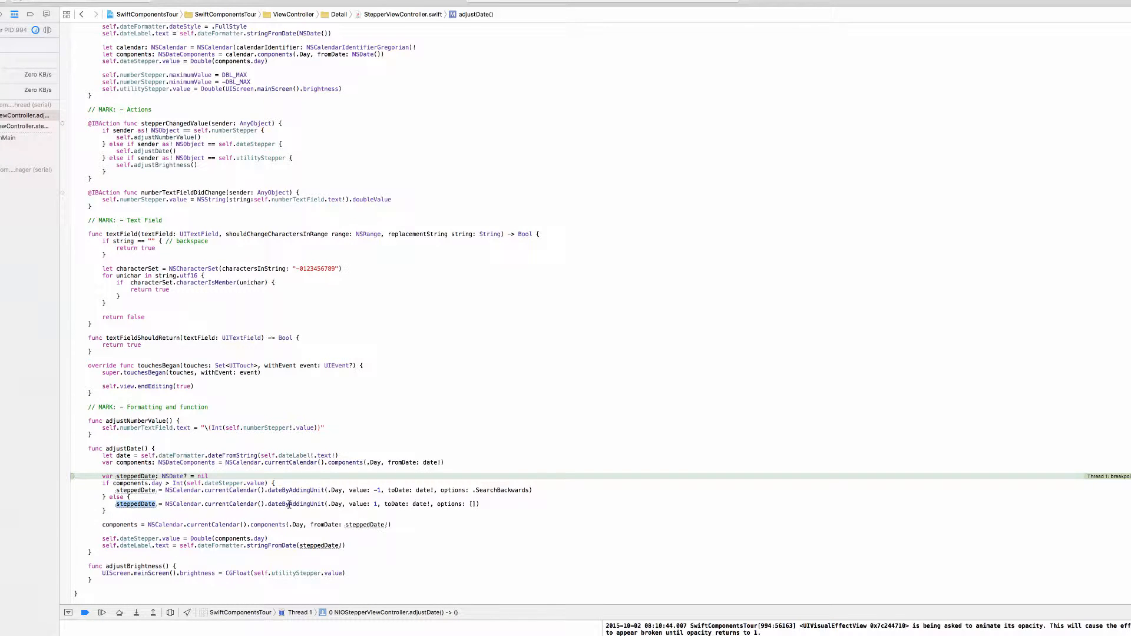
mouse_move(401, 509)
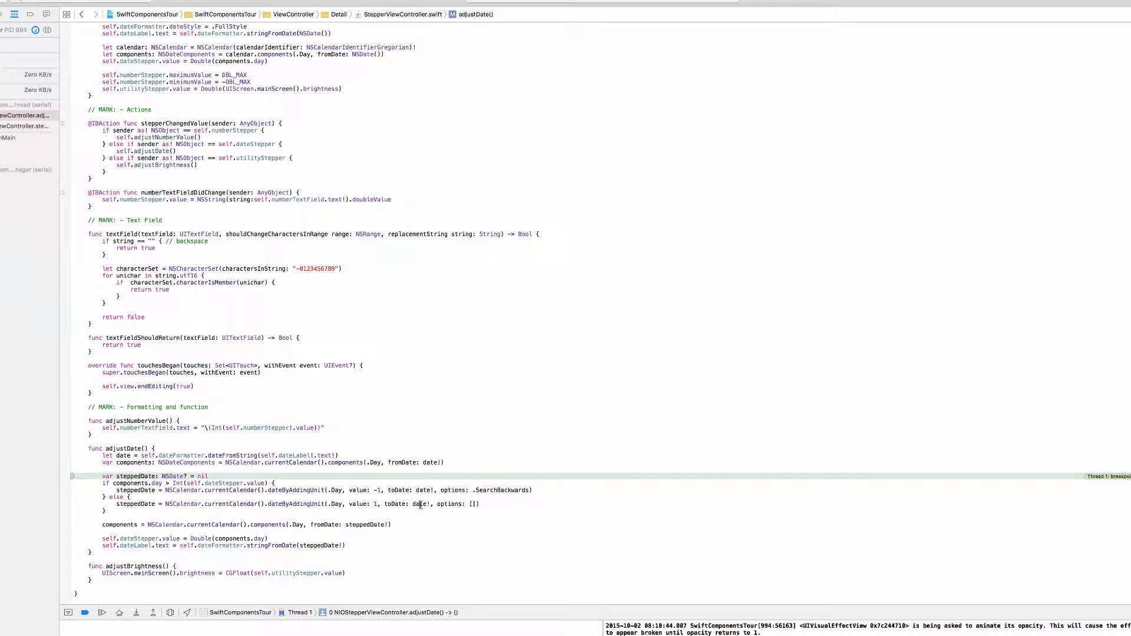
double_click(422, 504)
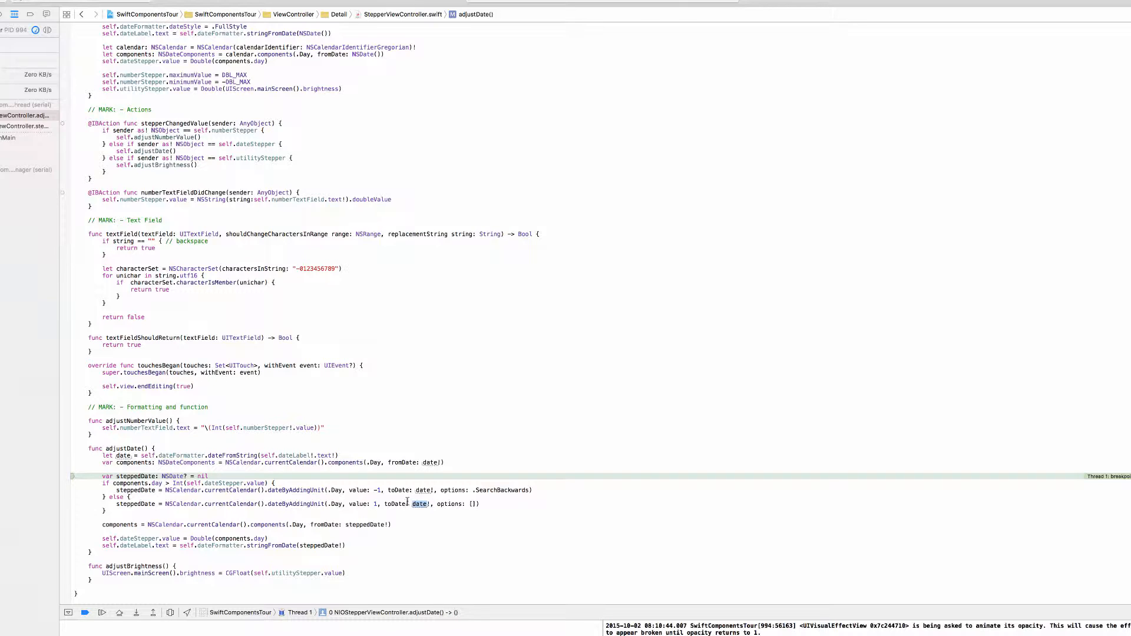
click(578, 305)
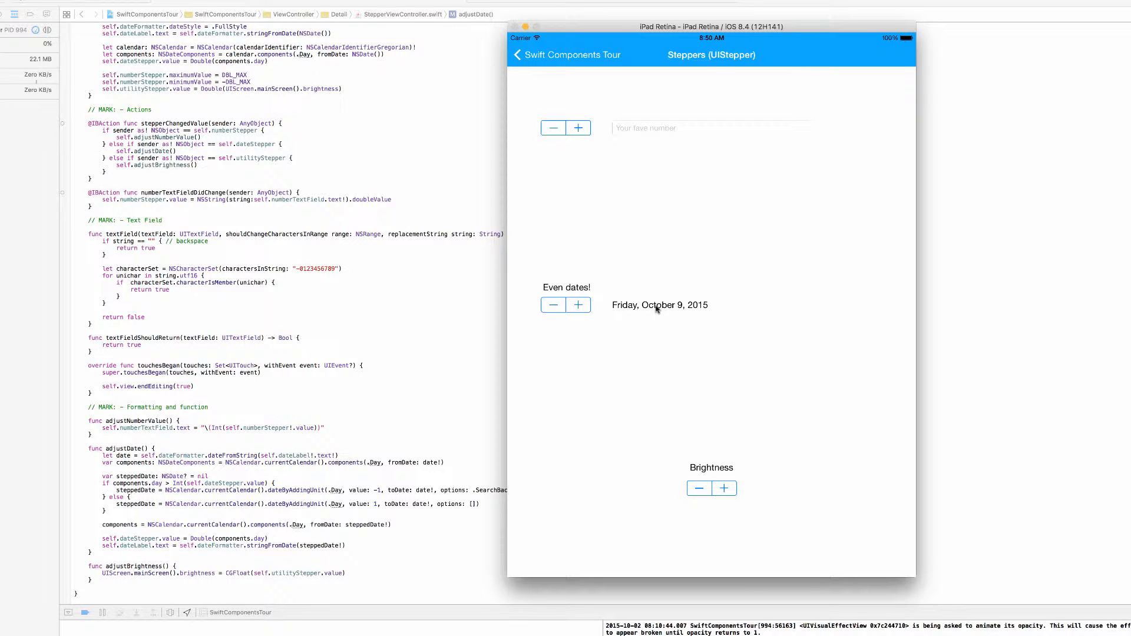
mouse_move(326, 495)
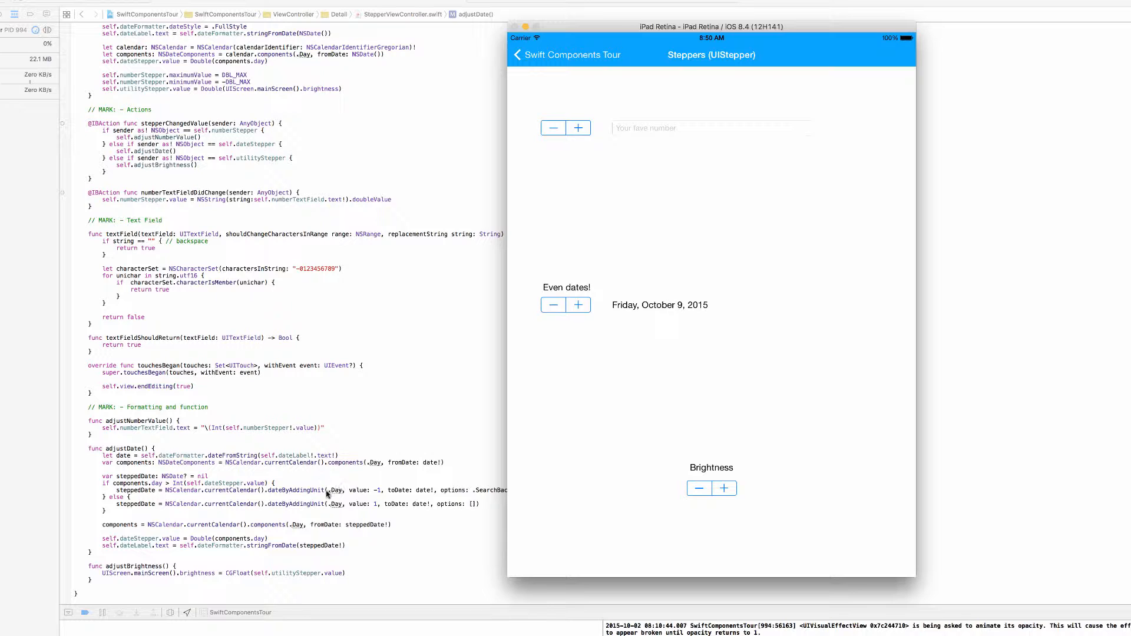
- Return from the Simulator showing October 9, 2015 to the adjustDate code
click(552, 304)
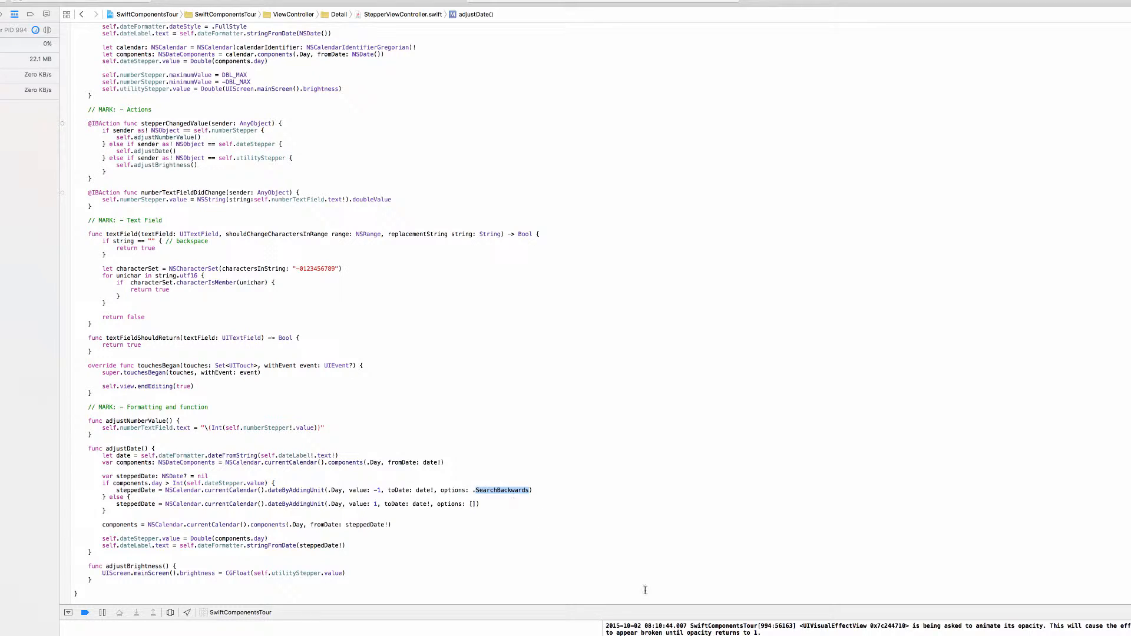
- Tap the date stepper's minus repeatedly to reach Wednesday, September 30, 2015
click(84, 613)
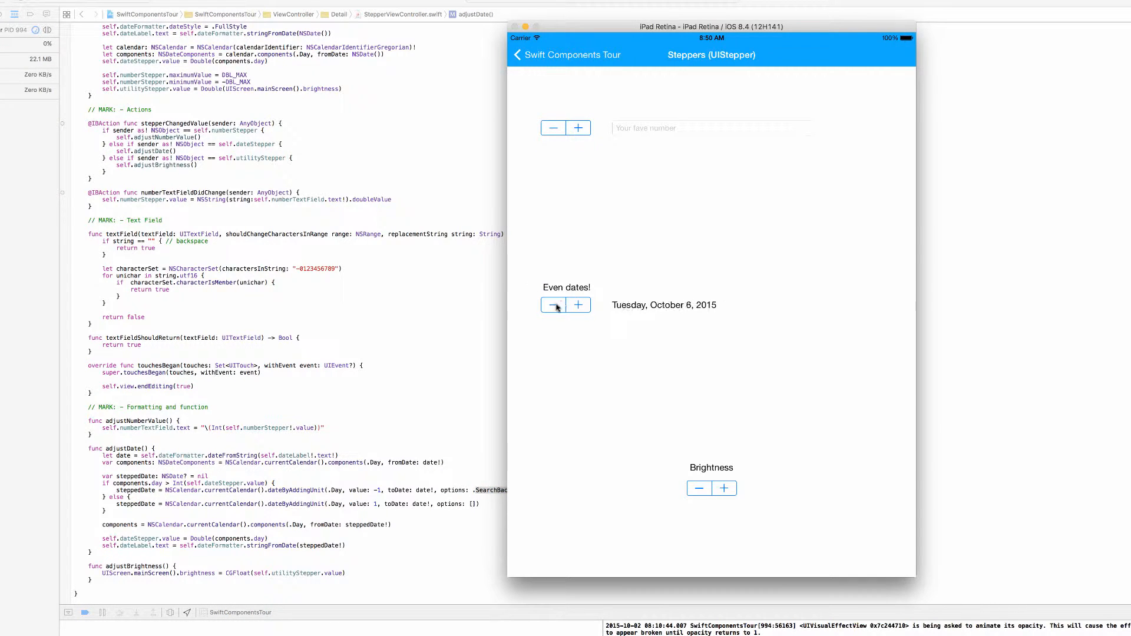
click(553, 304)
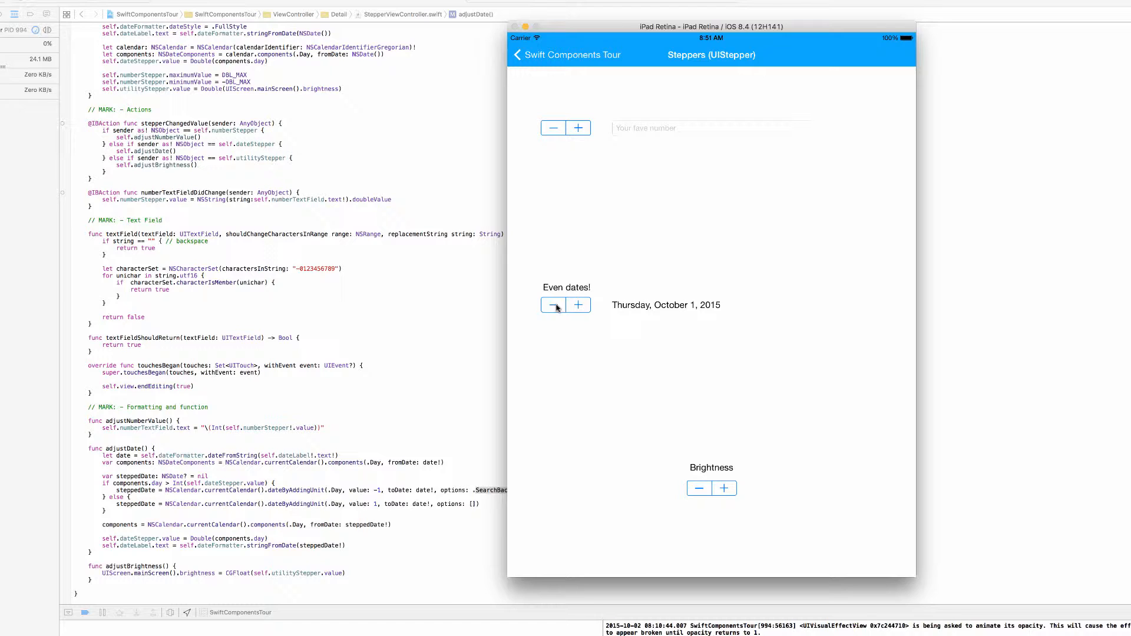
click(553, 305)
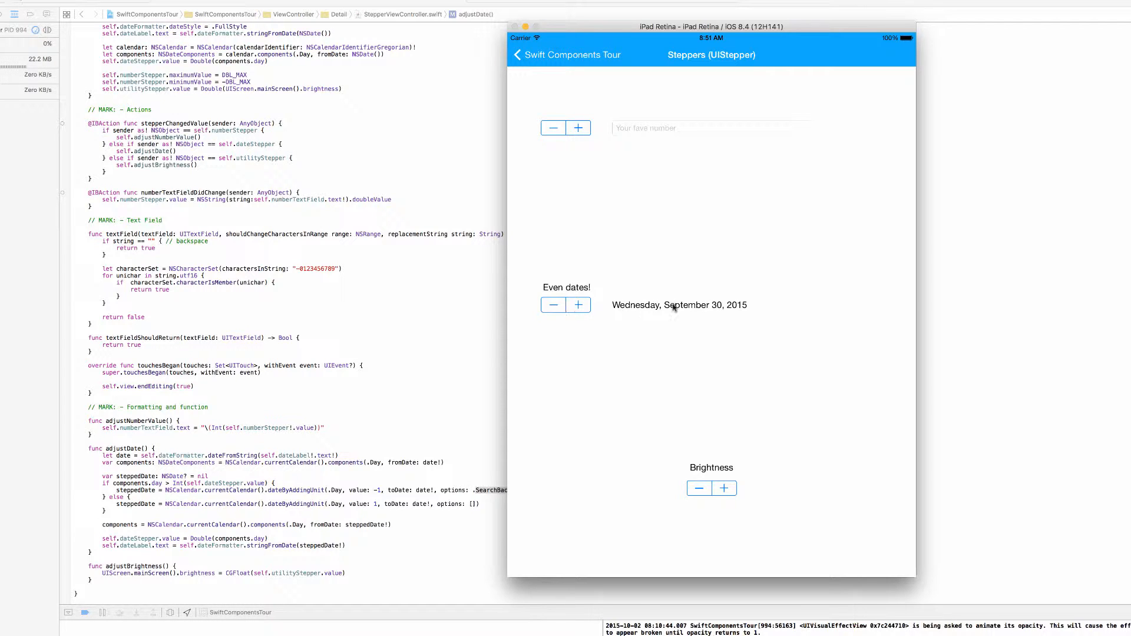
click(578, 305)
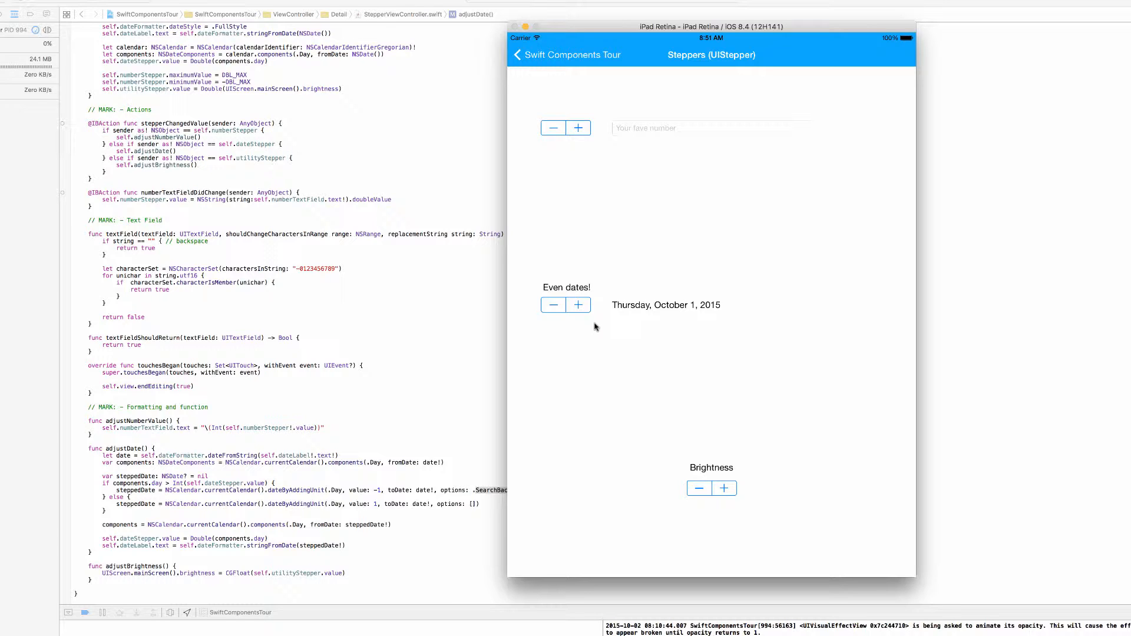
click(552, 305)
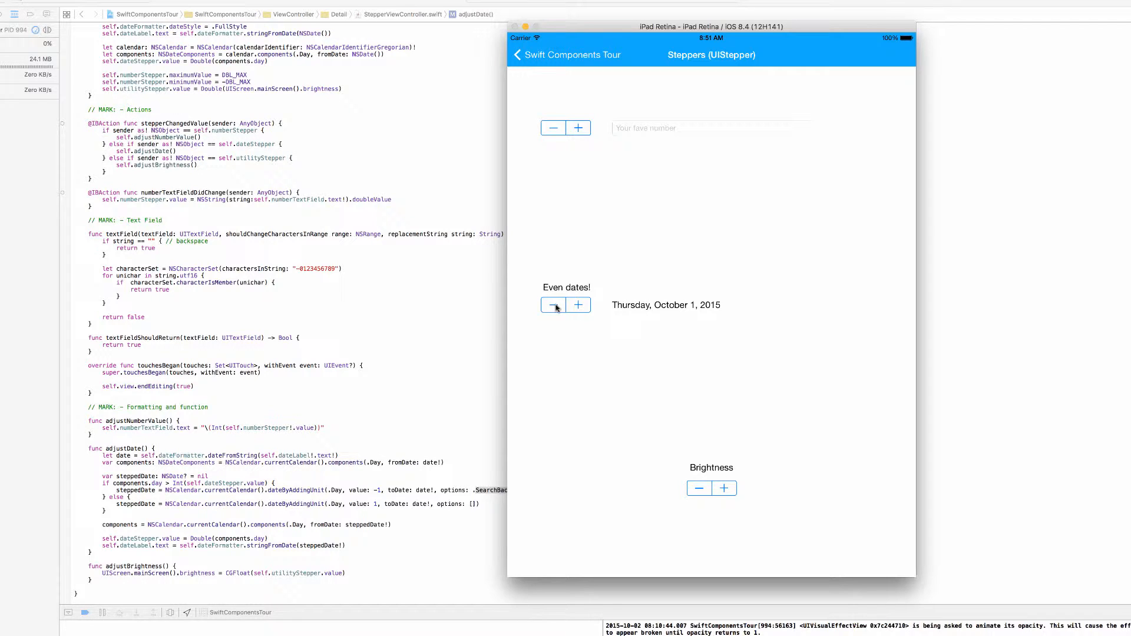
click(553, 304)
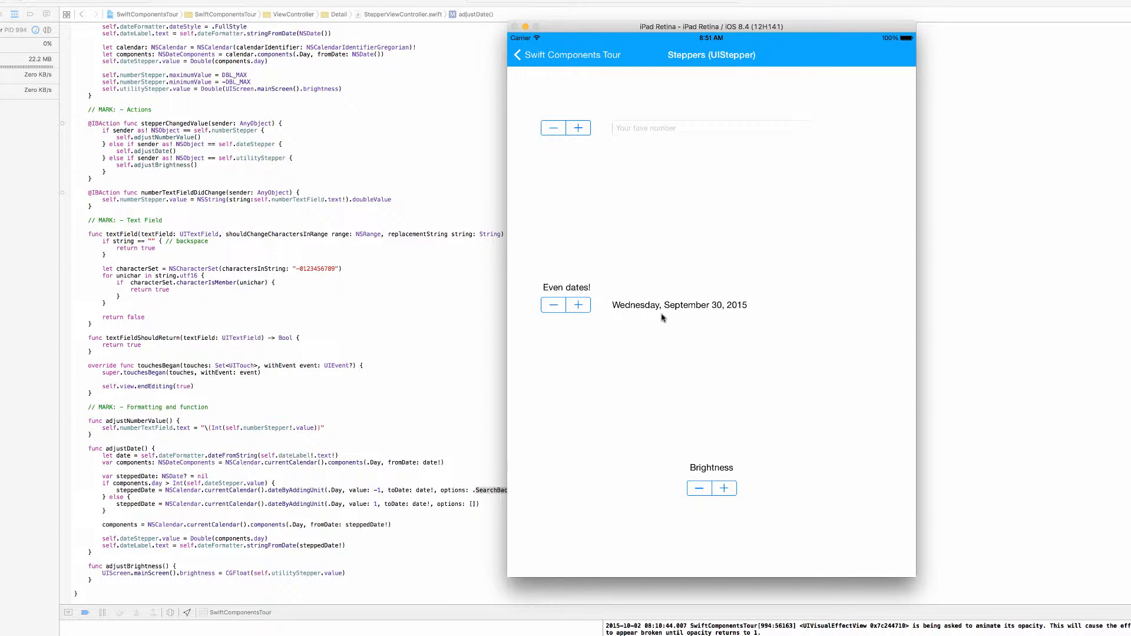
mouse_move(539, 385)
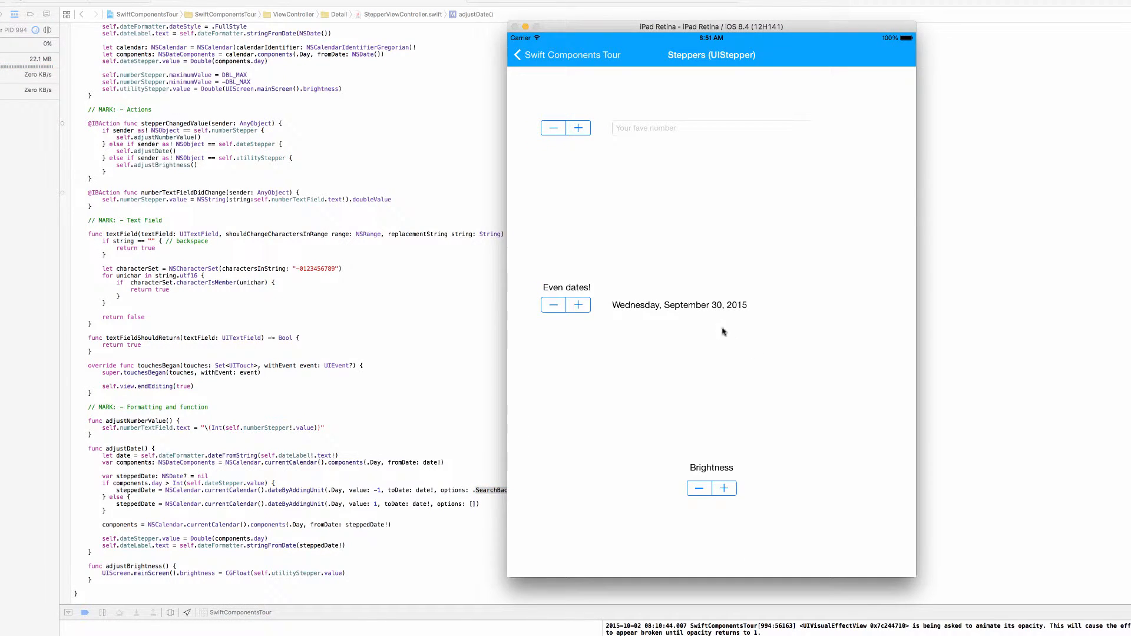
mouse_move(280, 404)
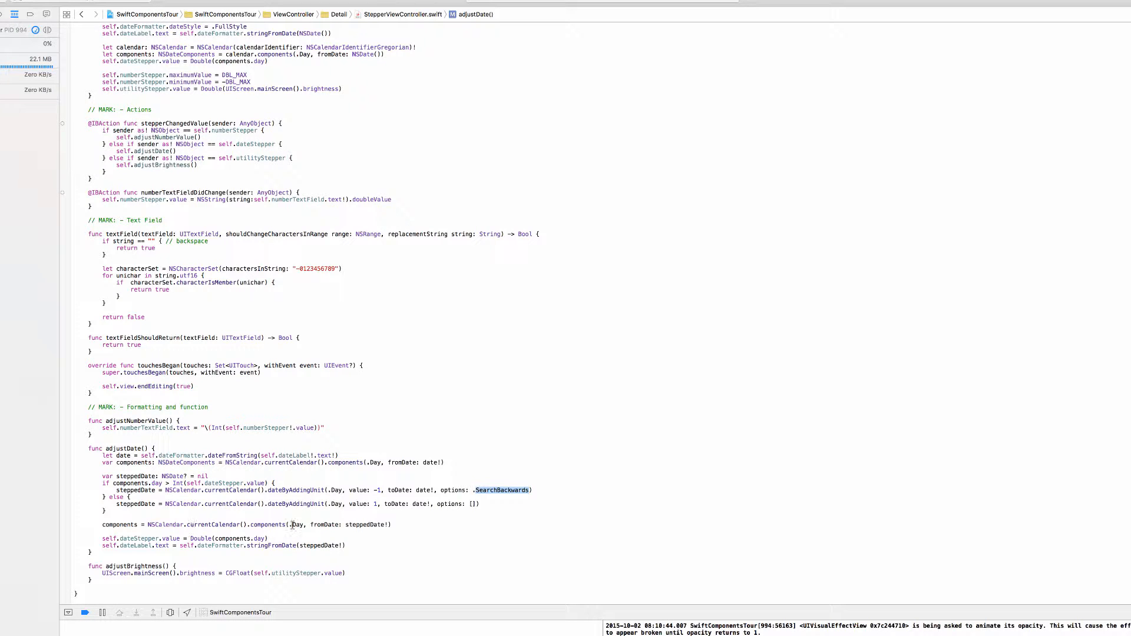
double_click(134, 504)
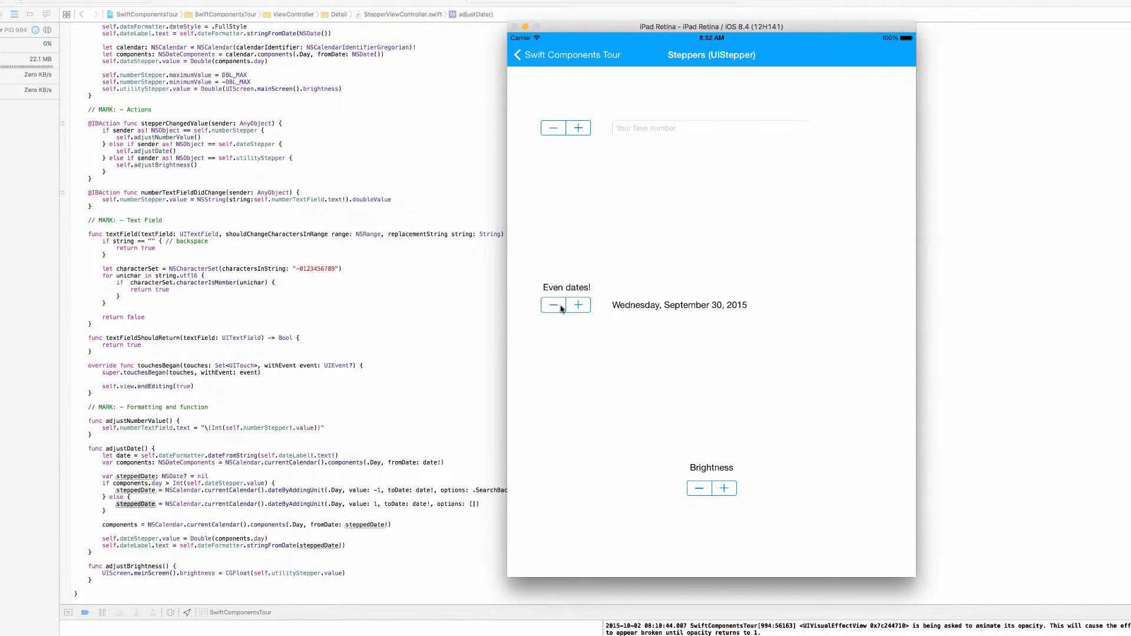
mouse_move(684, 313)
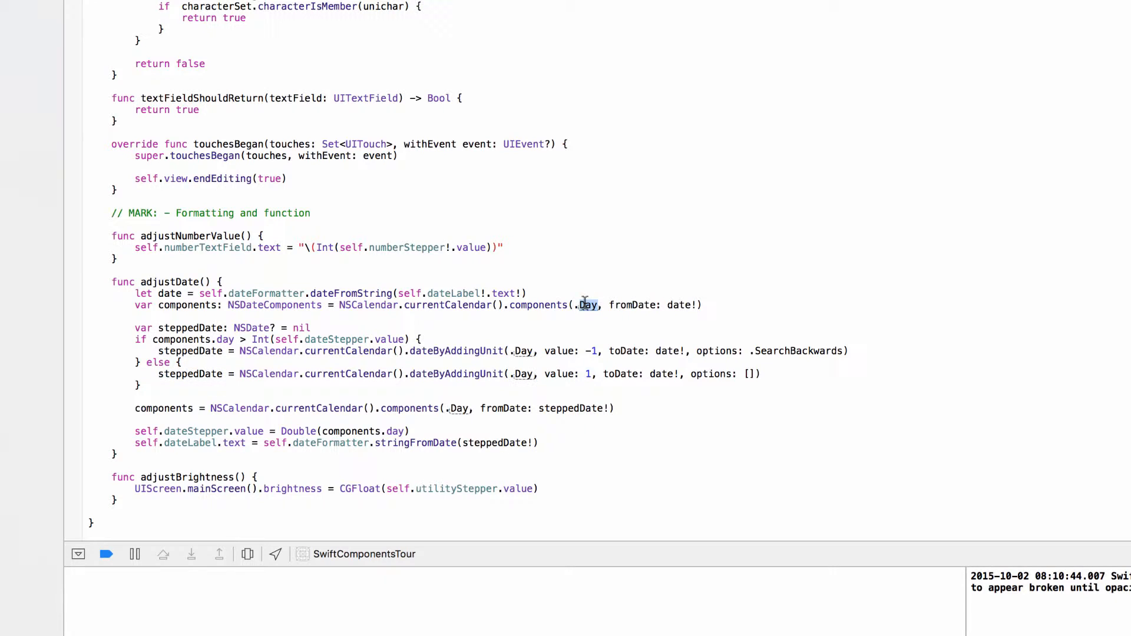
- Replace .Day with .Hour in the components(fromDate:) call via autocomplete
text(Yea)
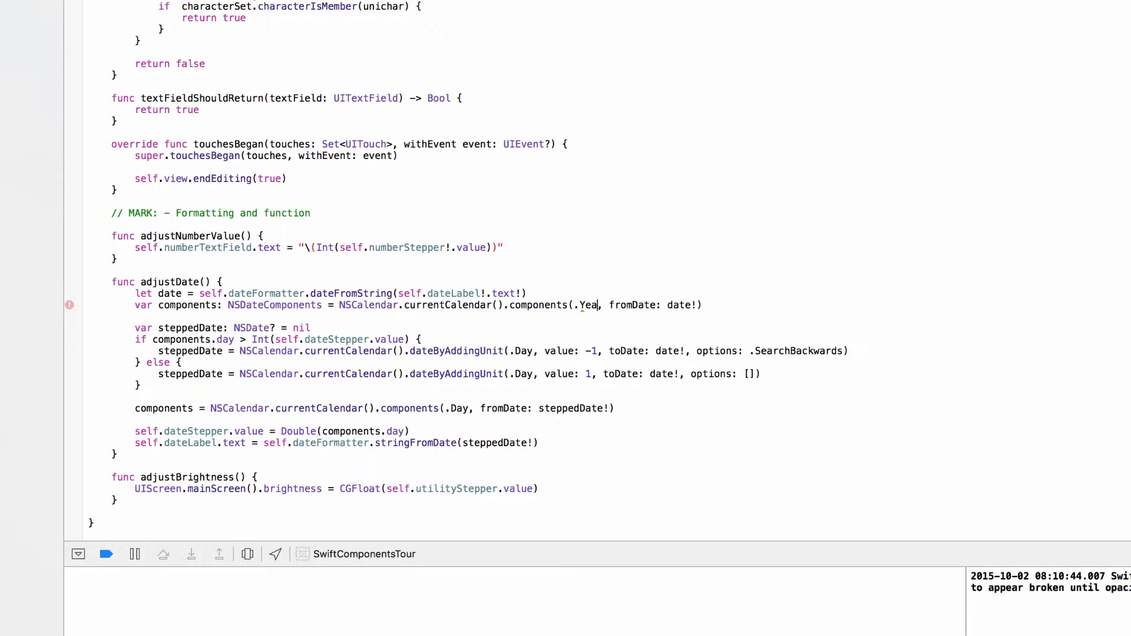
text(Month)
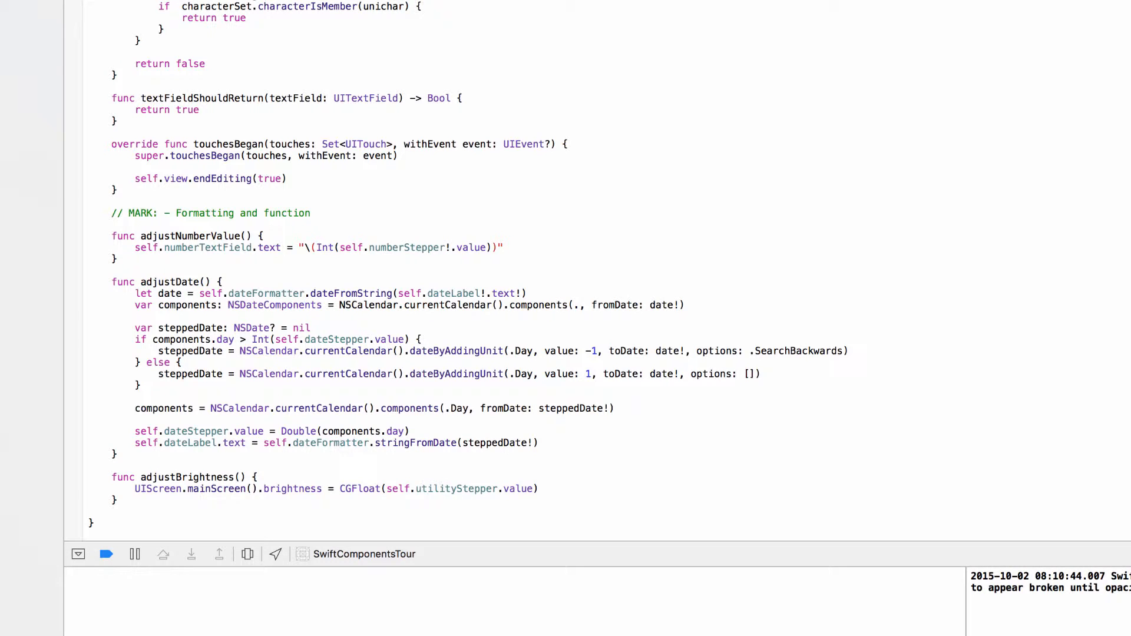
text(Hou)
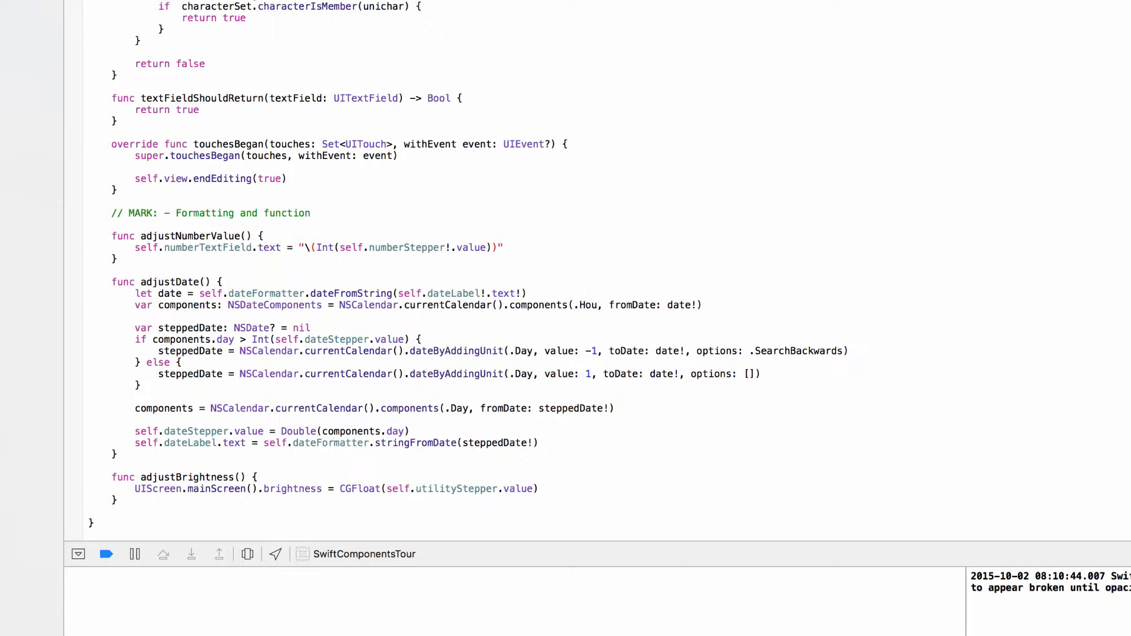
text(r)
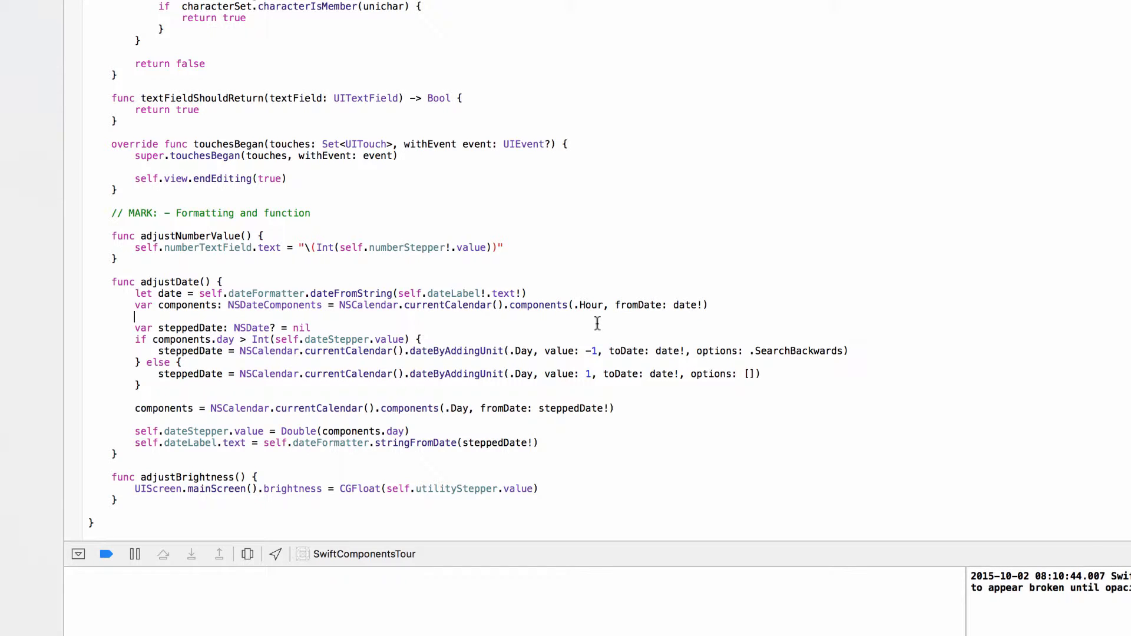
mouse_move(610, 354)
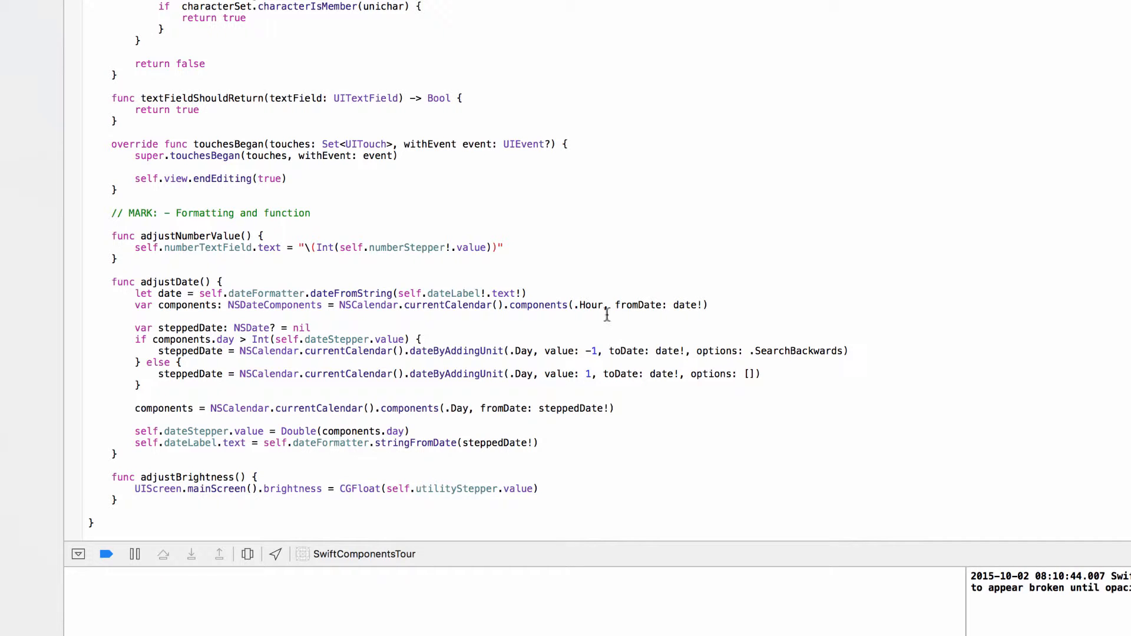
- Change the else branch's dateByAddingUnit call to .Month with value 12
double_click(591, 304)
text(Month)
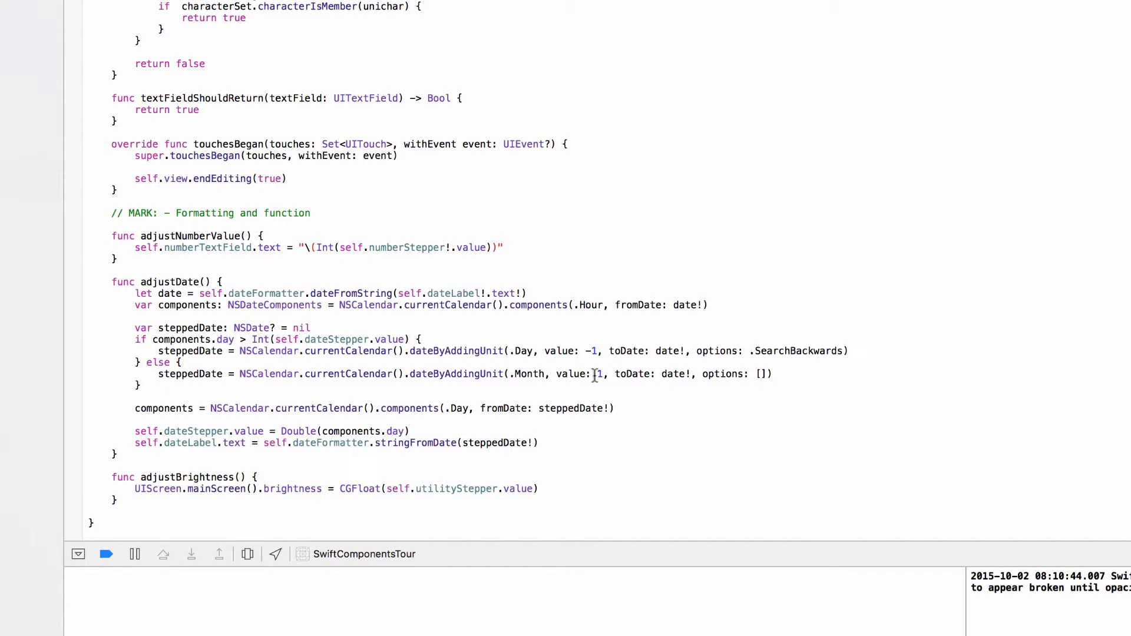
text(2)
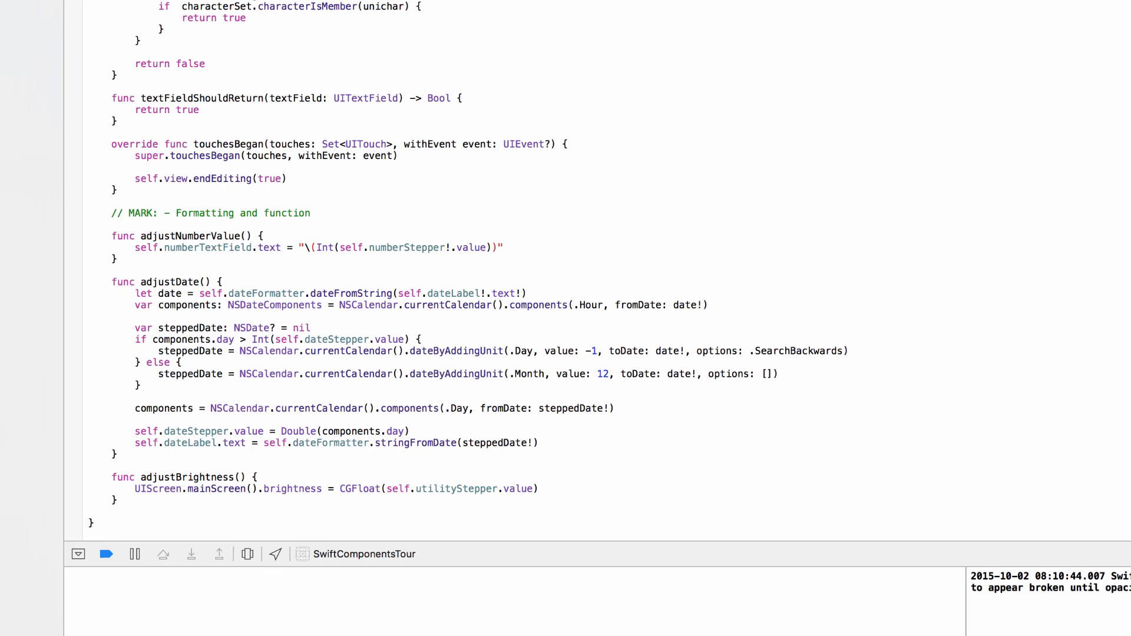
click(610, 374)
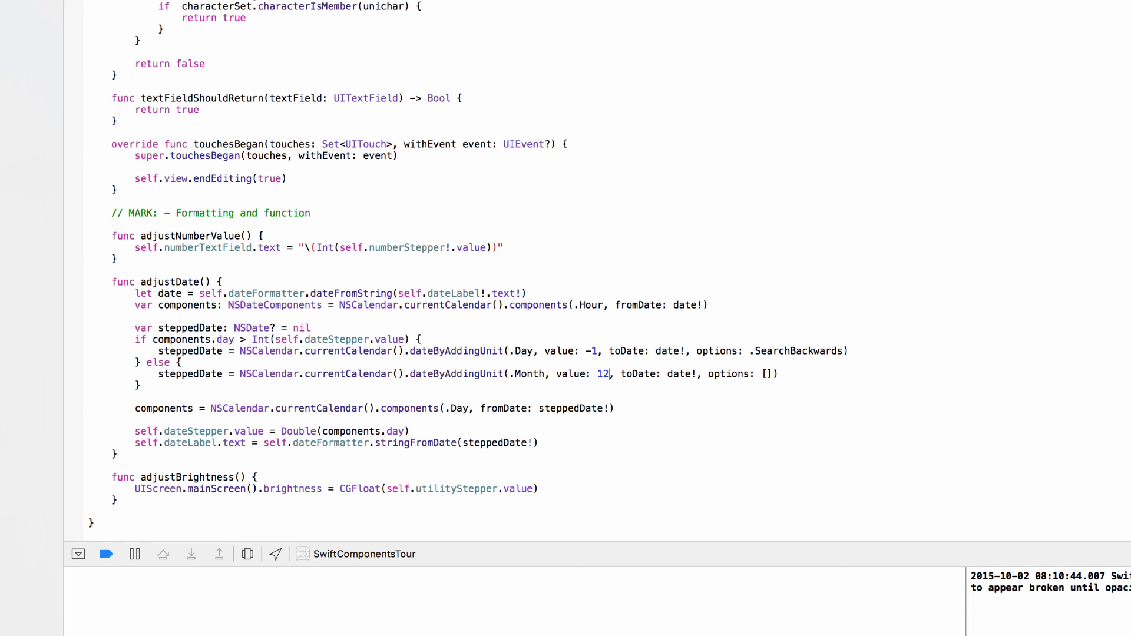